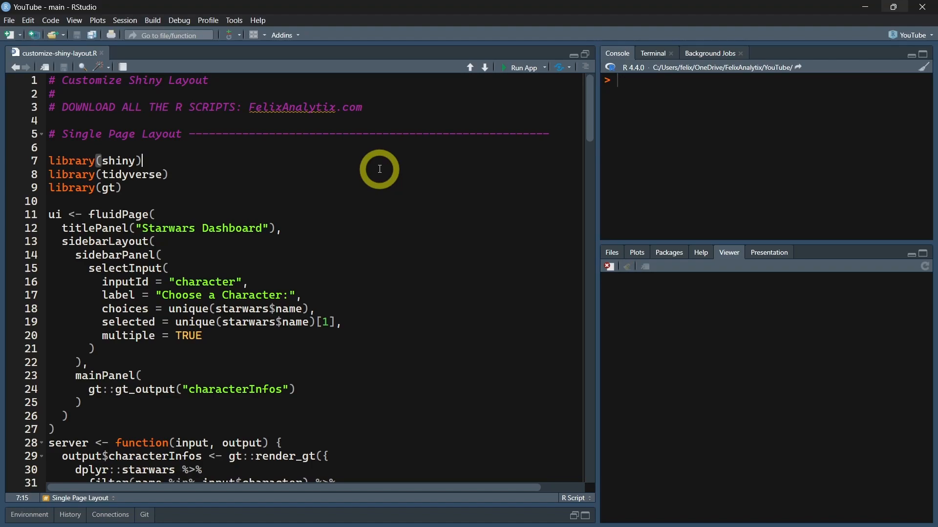
Run the shiny, tidyverse and gt library() lines, then select the single-page app code.
click(521, 67)
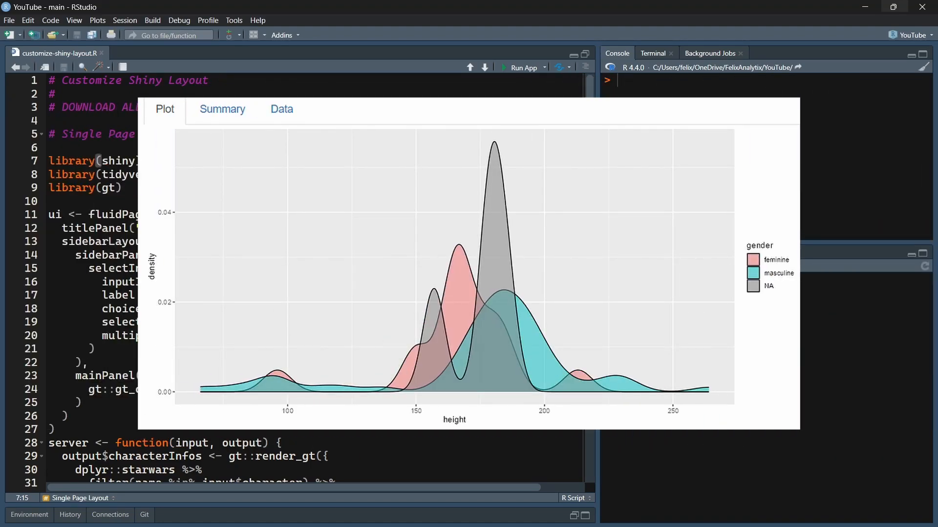
click(202, 150)
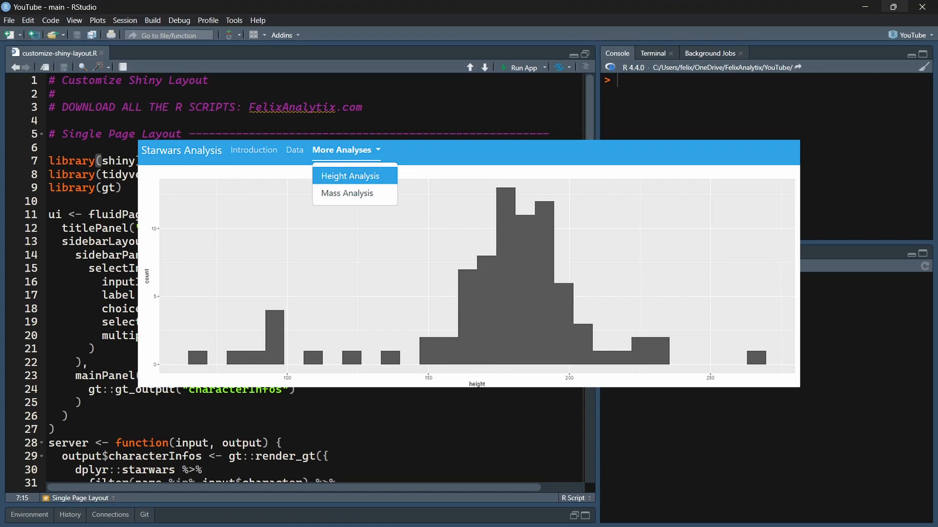
click(347, 193)
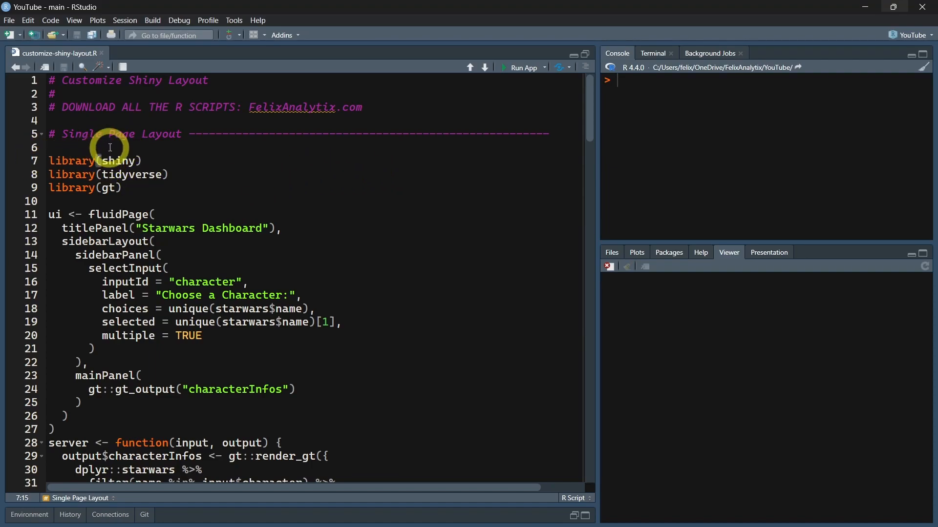
mouse_move(120, 174)
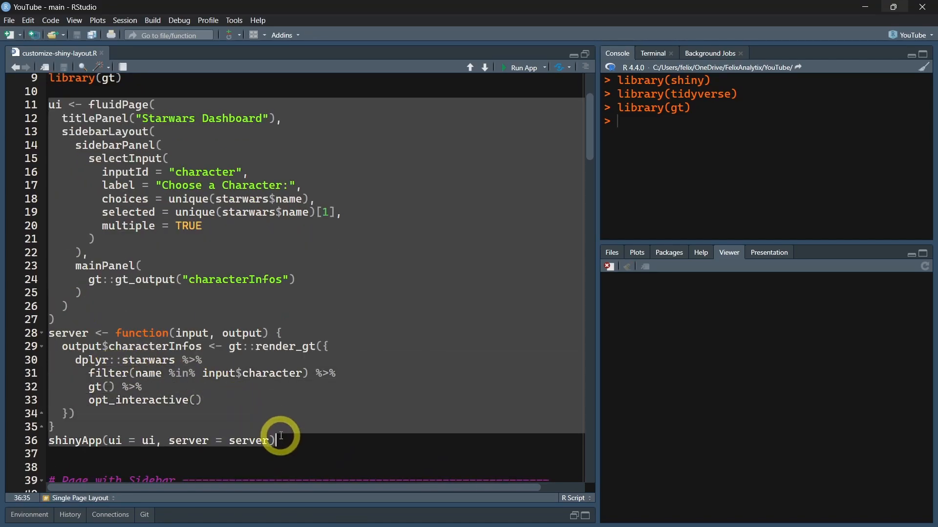
Launch the single-page dashboard and add Darth Vader and R2-D2 beside Luke Skywalker.
click(520, 67)
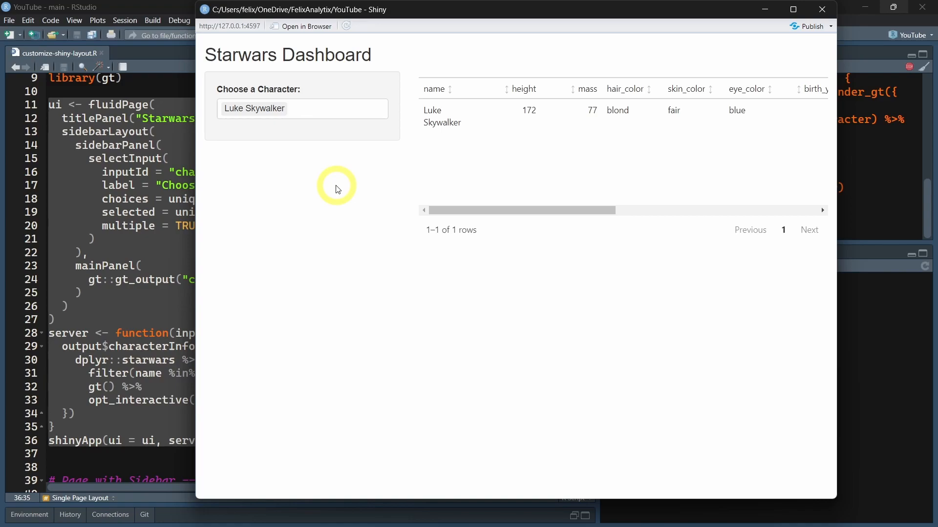
mouse_move(239, 210)
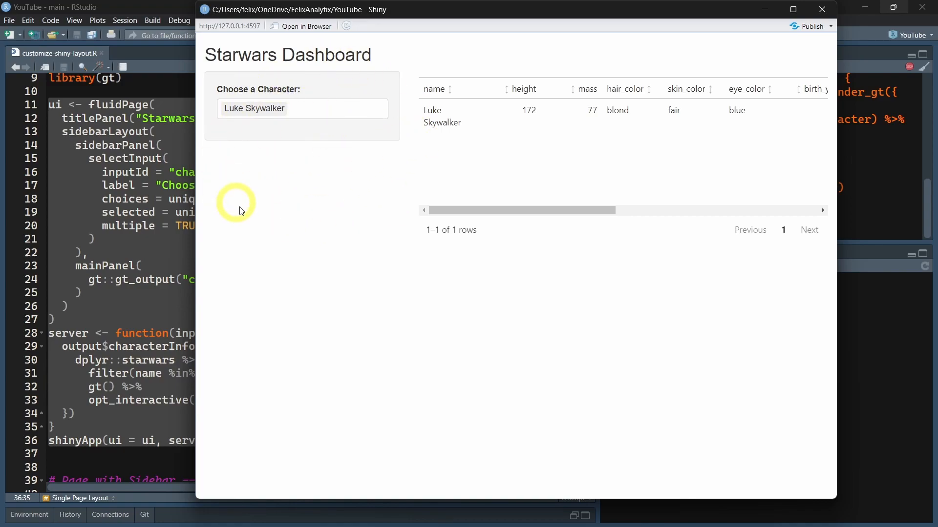
mouse_move(646, 210)
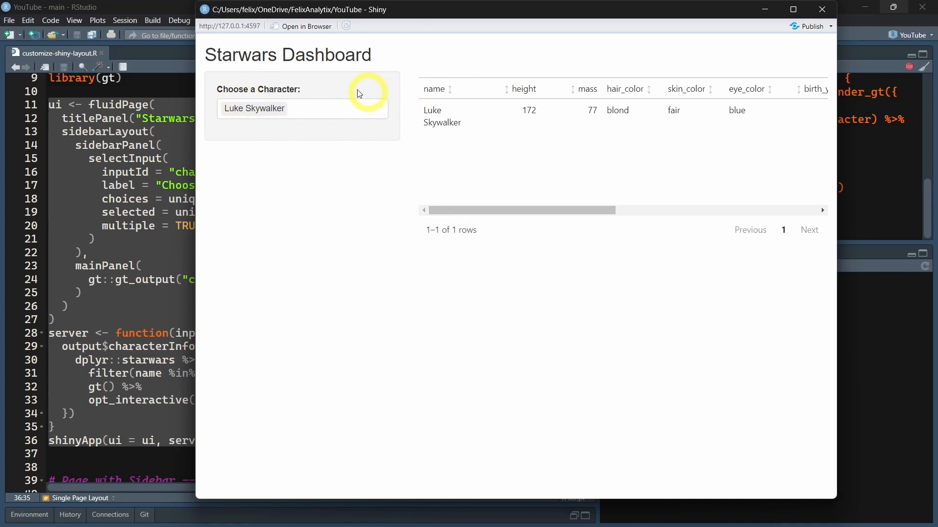
click(302, 108)
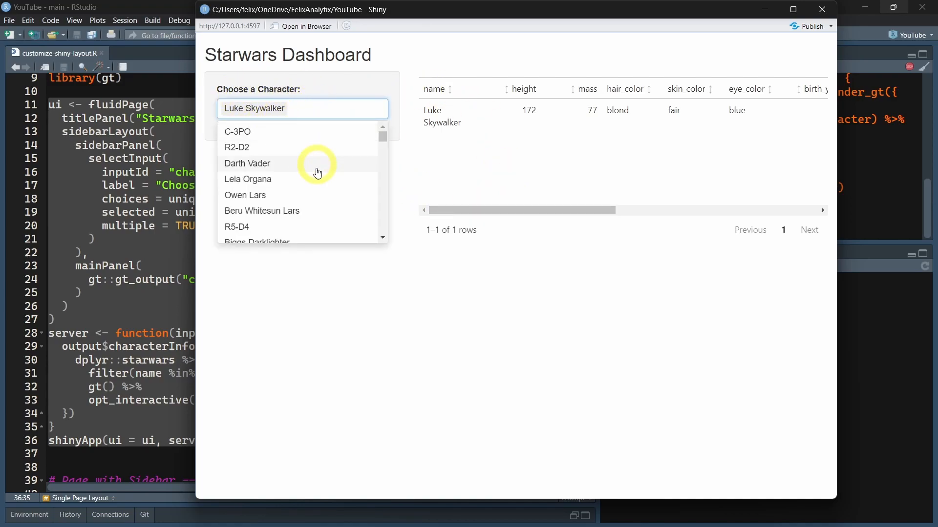
click(247, 163)
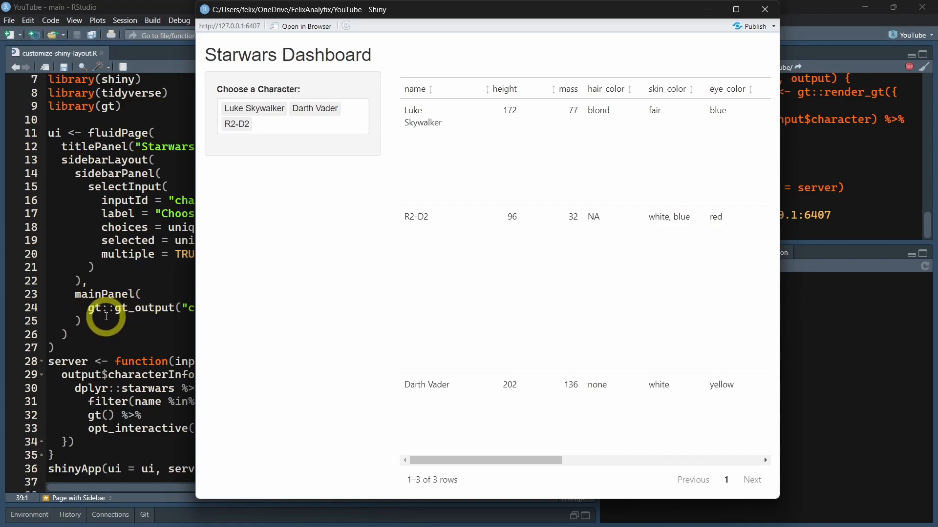
mouse_move(565, 151)
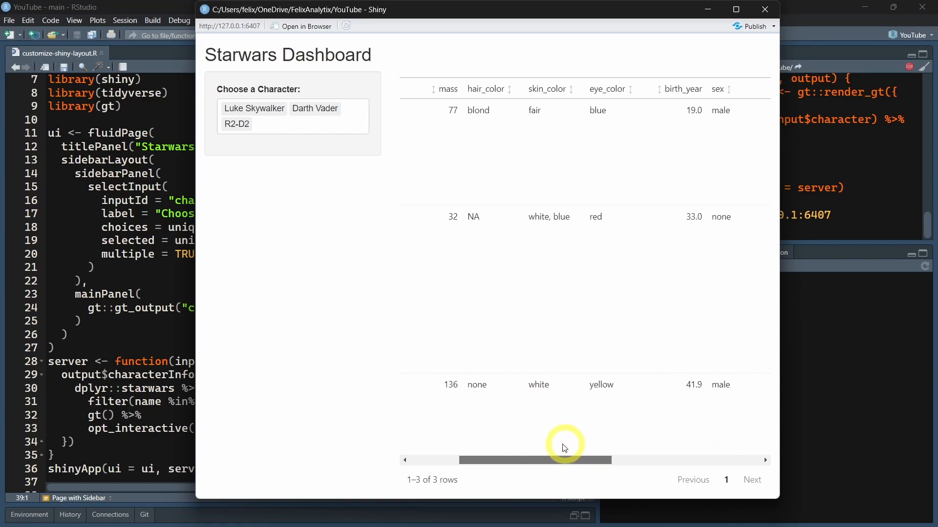
scroll(left, 3)
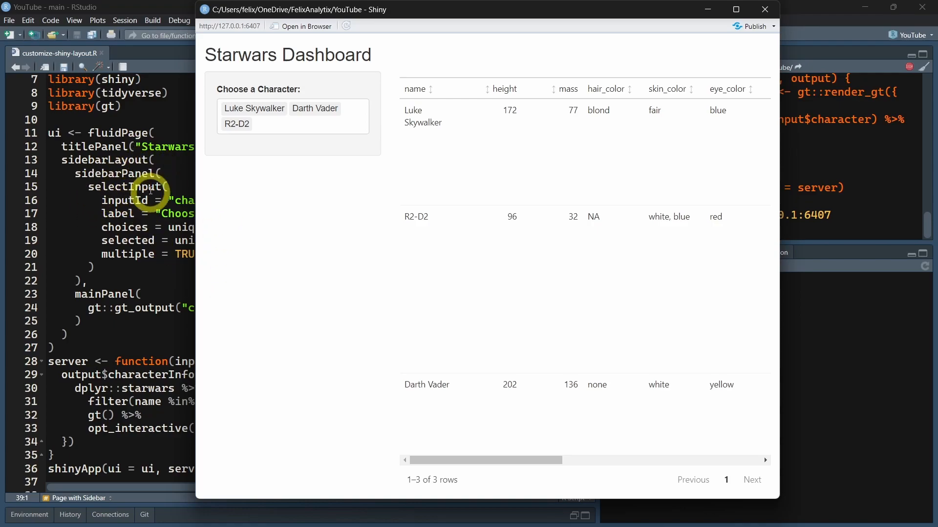
mouse_move(114, 213)
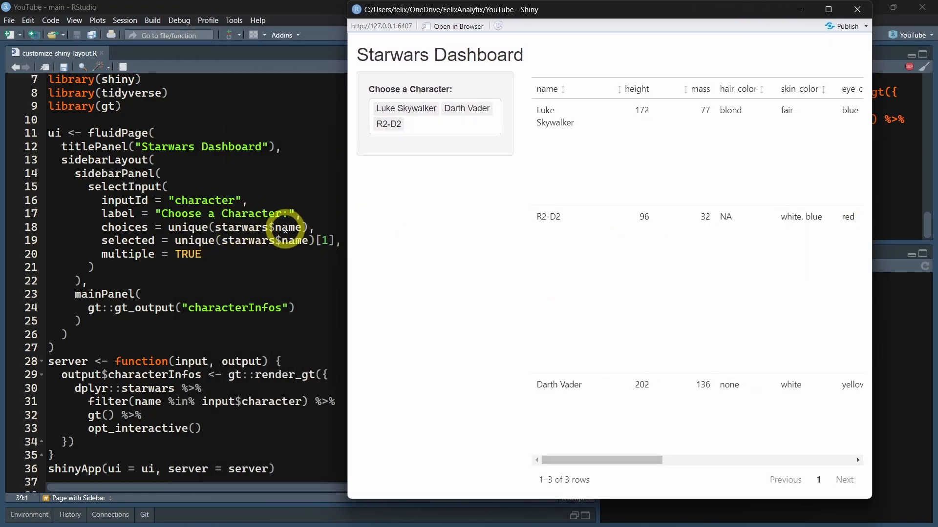
mouse_move(236, 227)
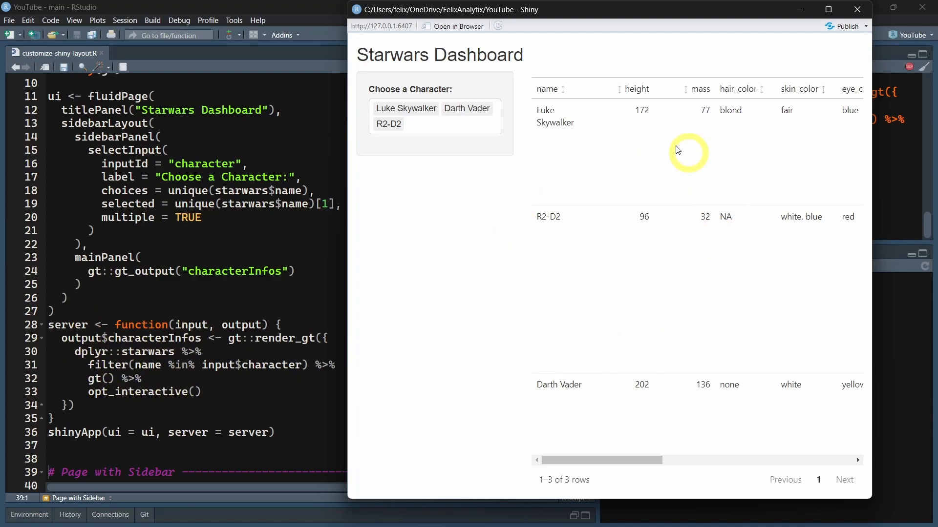
mouse_move(531, 301)
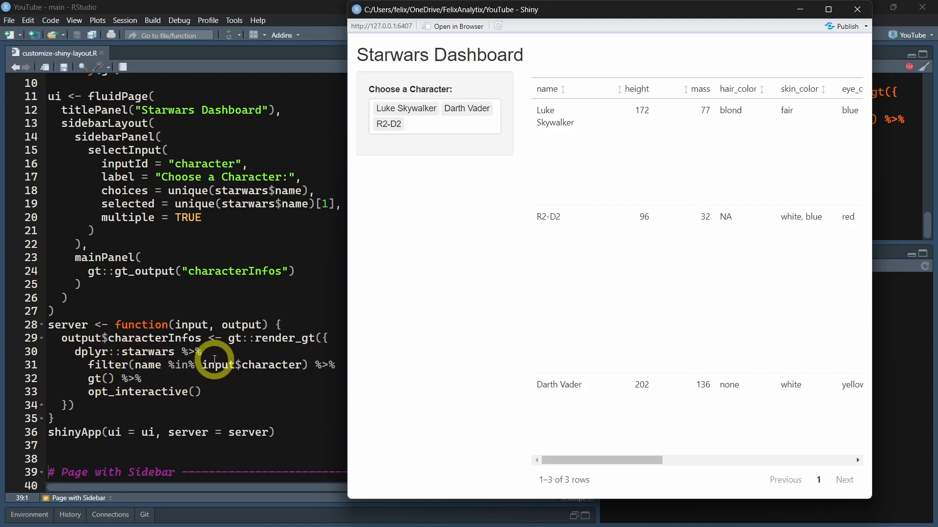
mouse_move(157, 367)
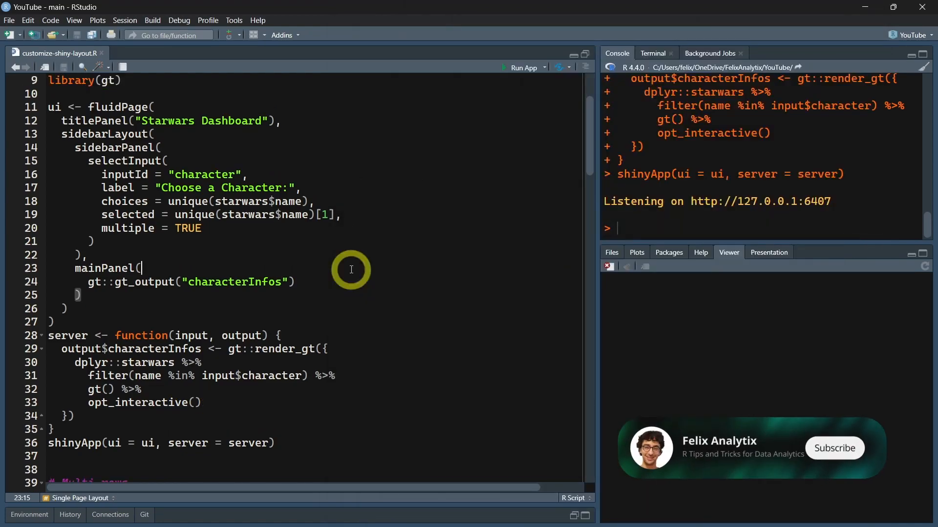
Scroll to the Multi-rows section and run the hair and eye colour chart app.
scroll(down, 3)
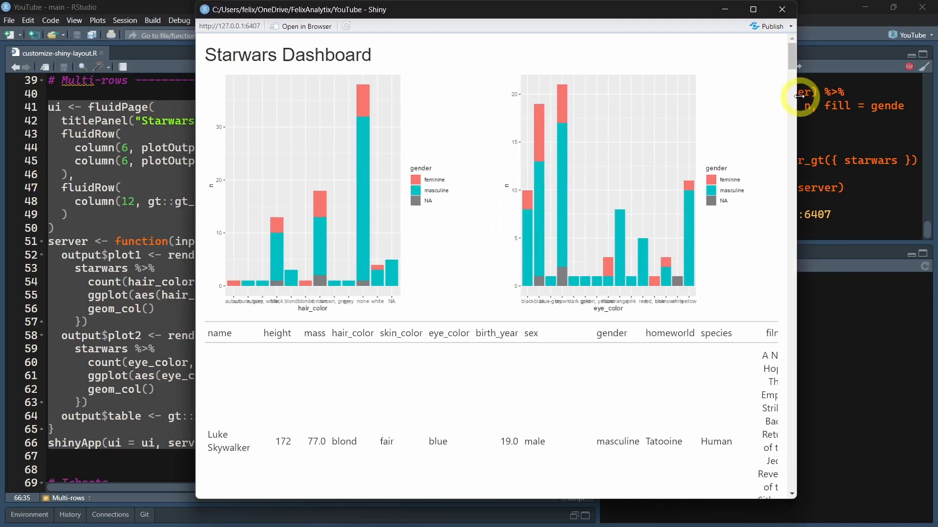
Maximize the dashboard window and scroll through the bar charts and character table.
click(753, 9)
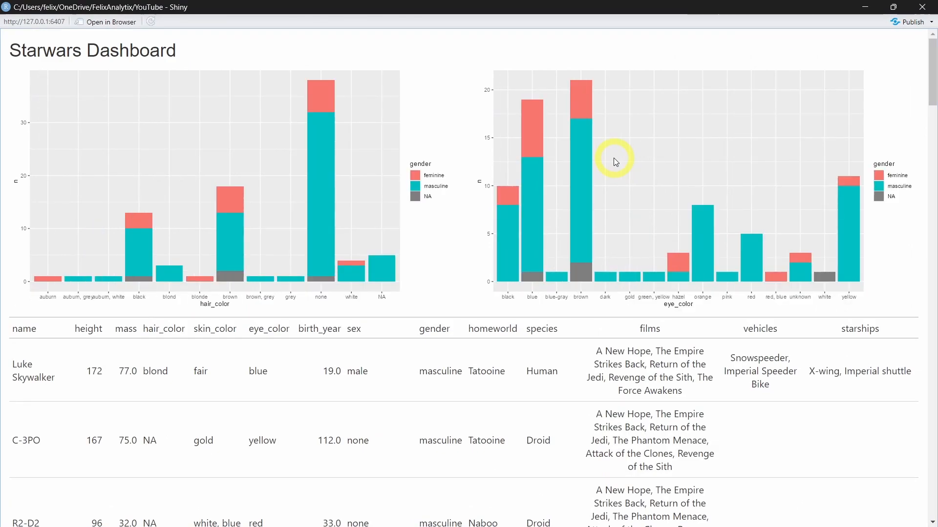
mouse_move(311, 199)
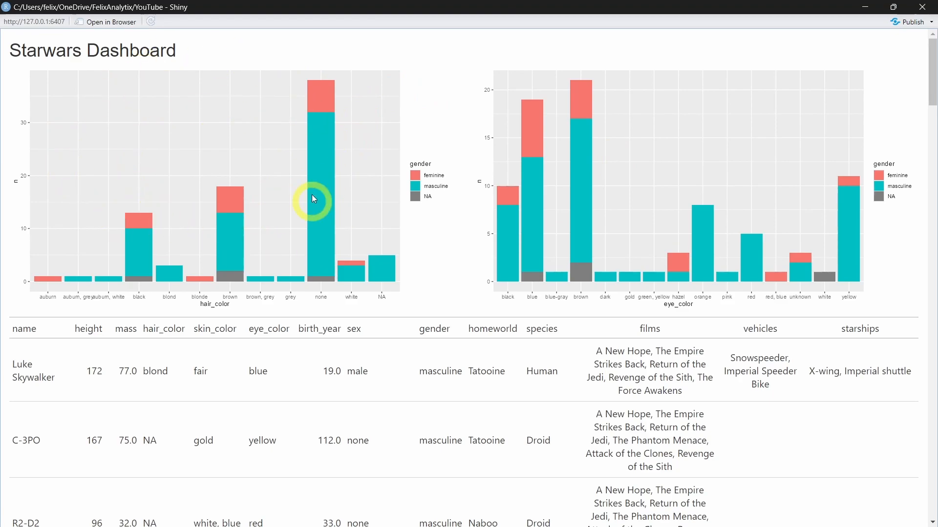
mouse_move(796, 177)
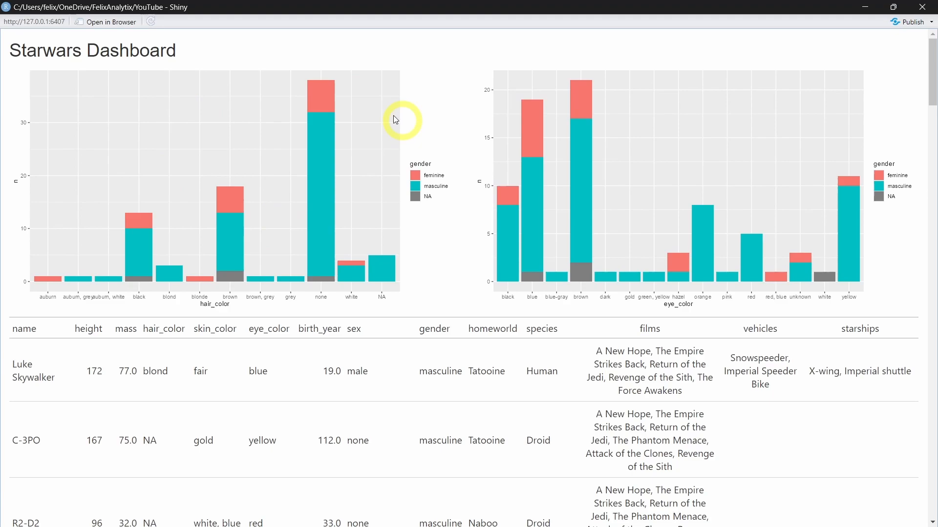
mouse_move(199, 149)
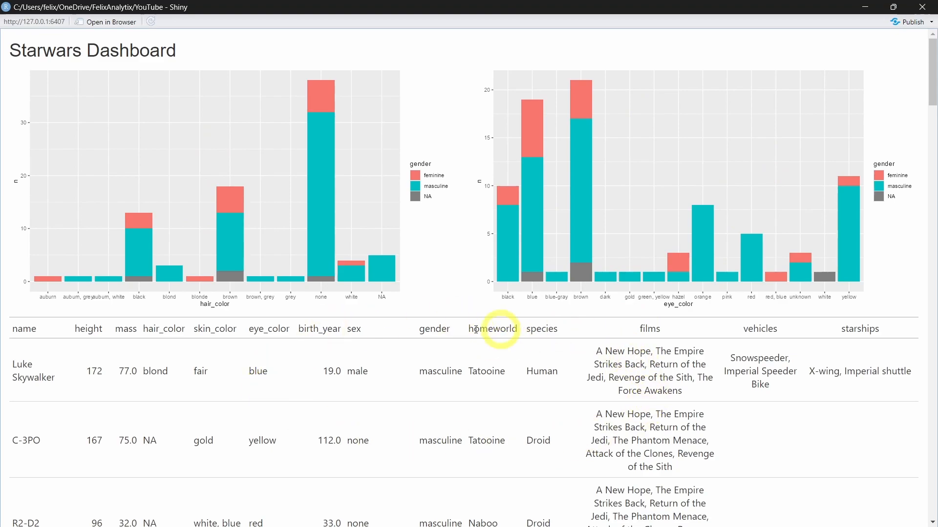
scroll(down, 3)
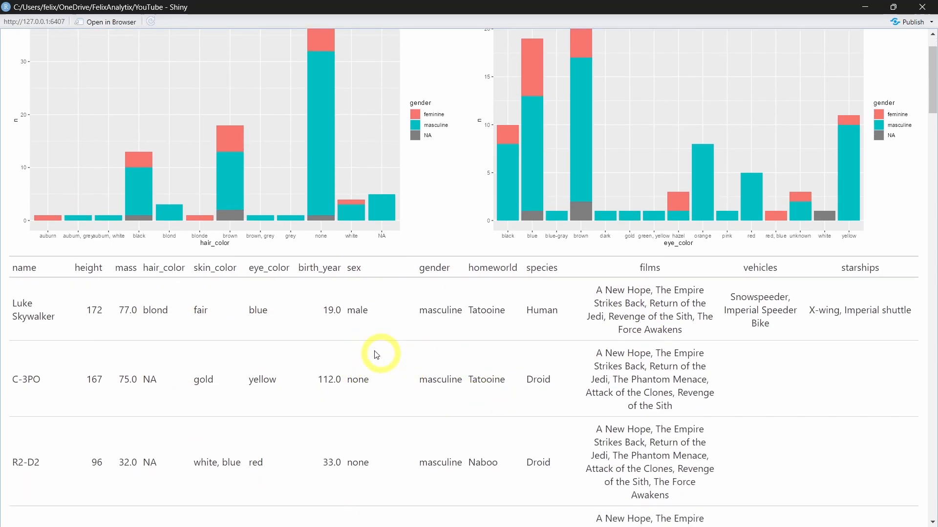
scroll(down, 3)
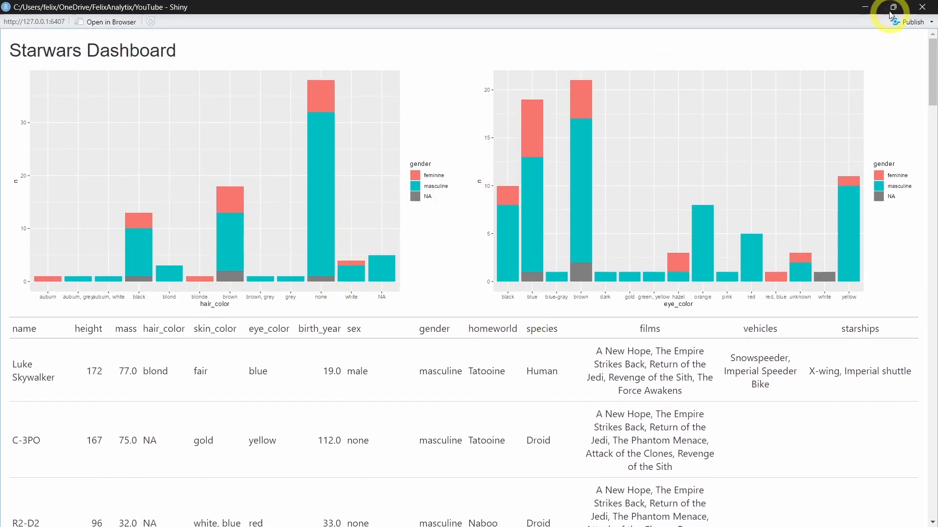
Restore the dashboard window to its earlier size and scroll the editor.
click(890, 6)
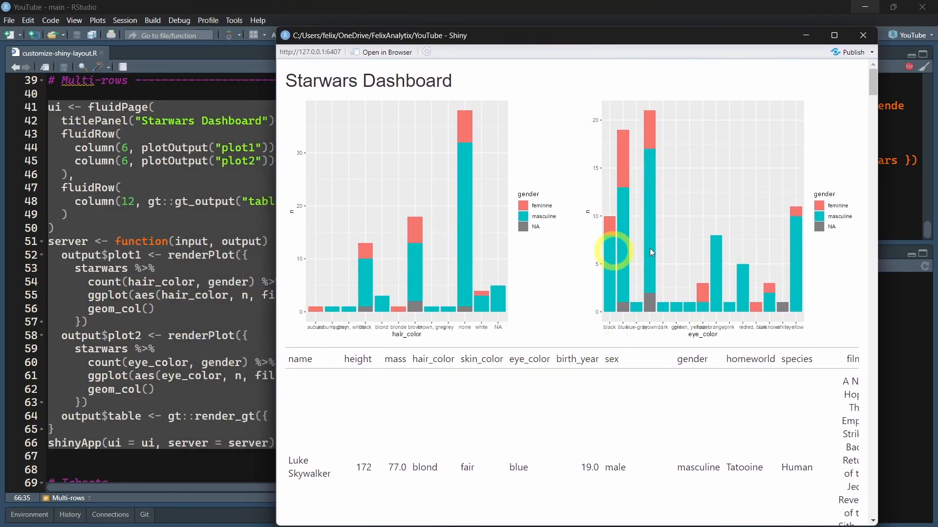
mouse_move(882, 209)
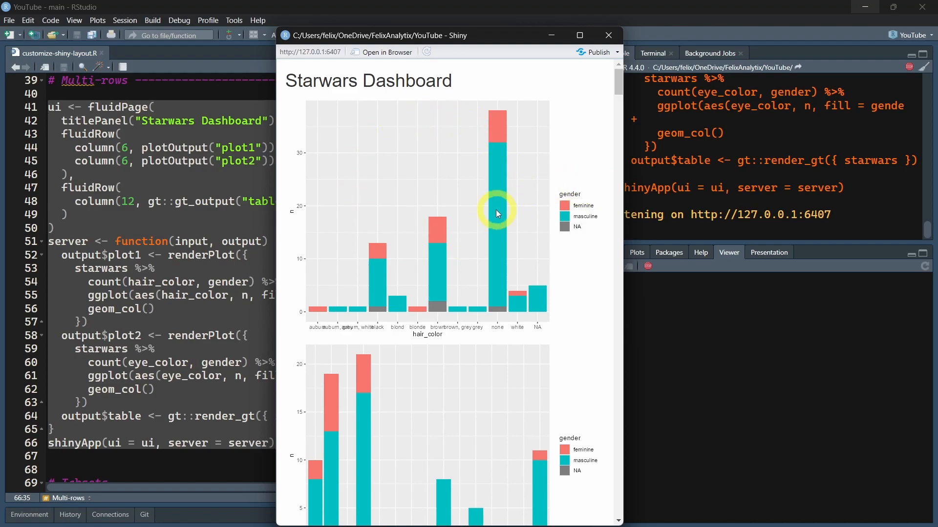
mouse_move(575, 155)
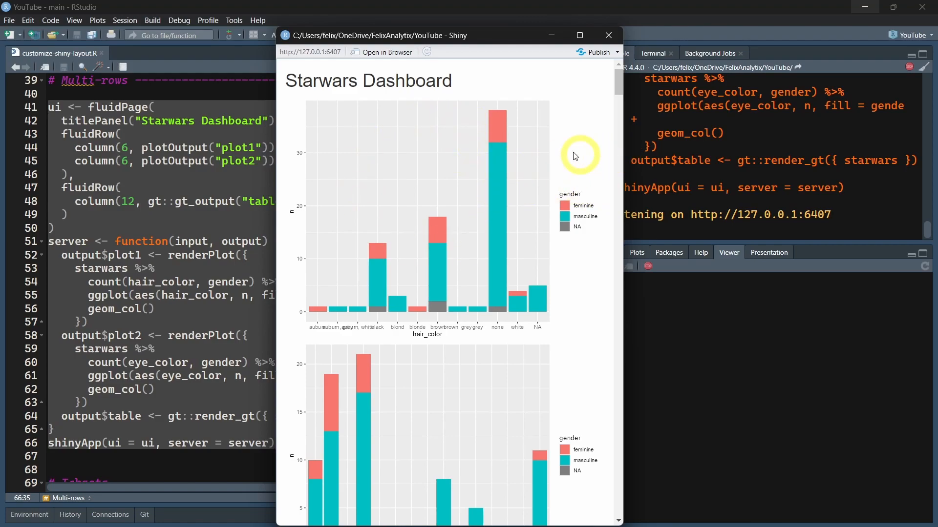
mouse_move(485, 182)
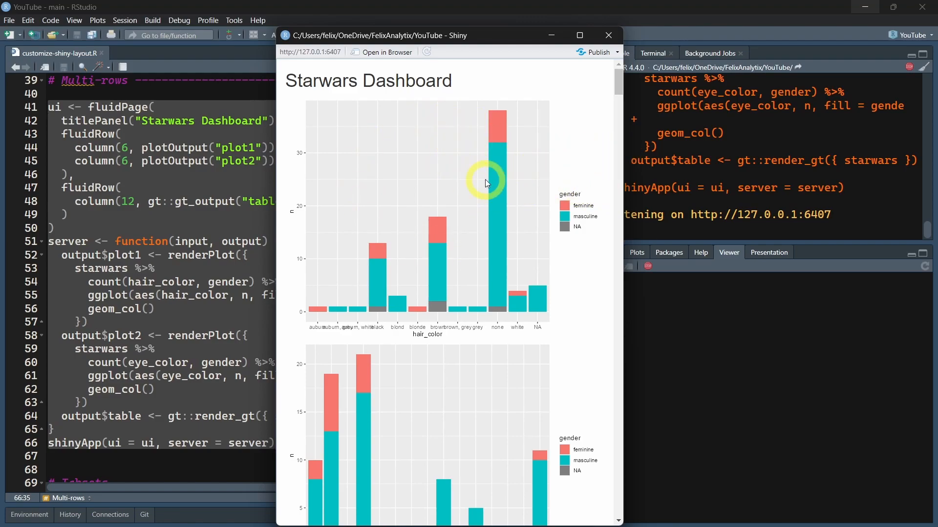
scroll(down, 3)
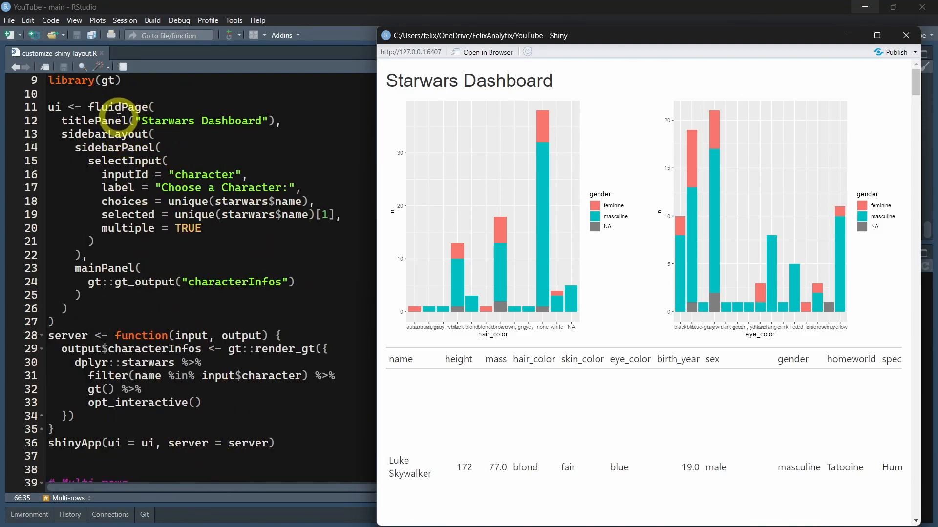
Scroll the editor down toward the # Tabsets section.
scroll(down, 3)
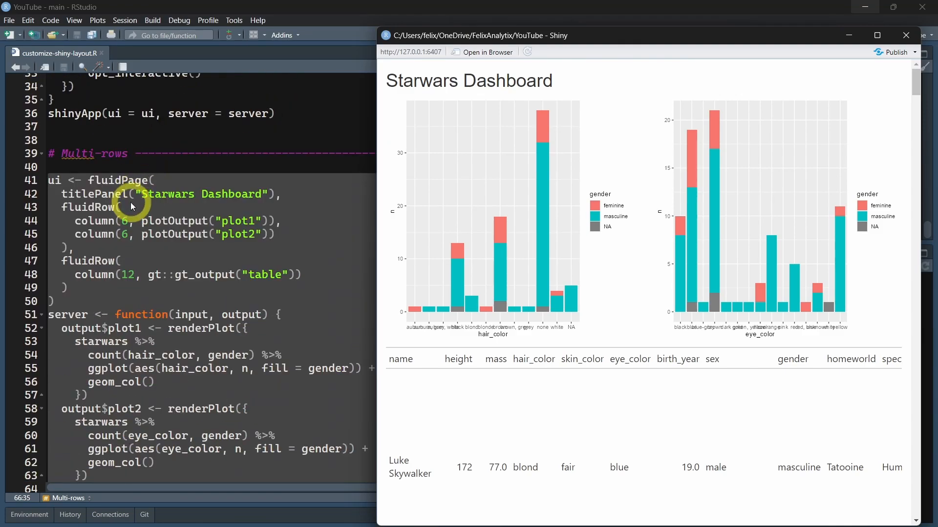
mouse_move(107, 277)
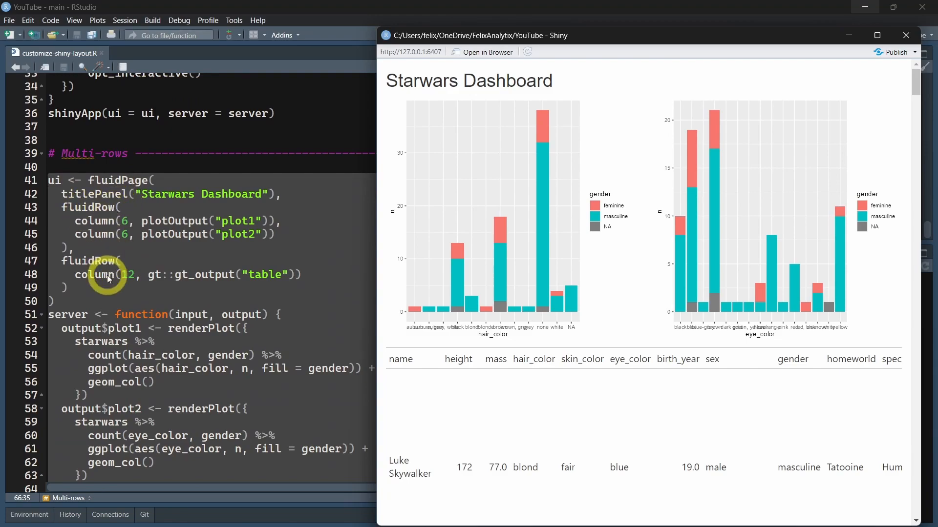
mouse_move(168, 178)
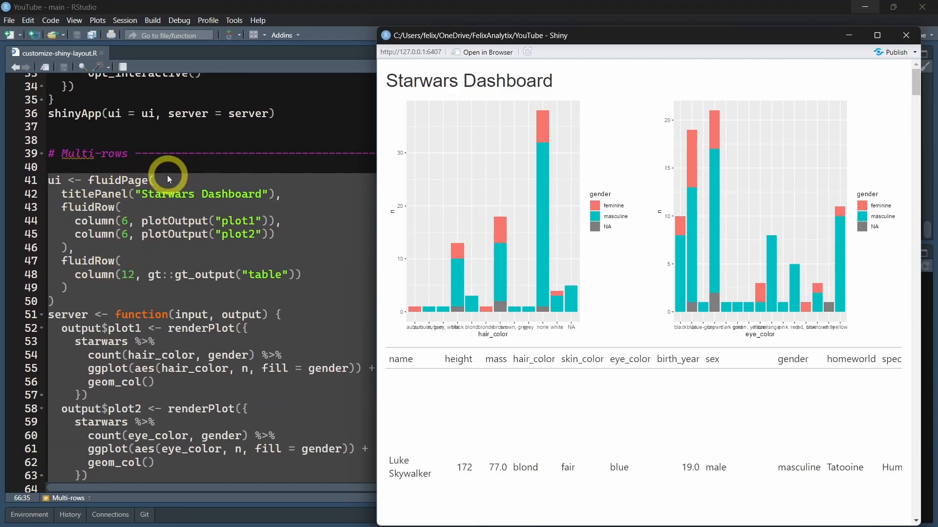
mouse_move(119, 208)
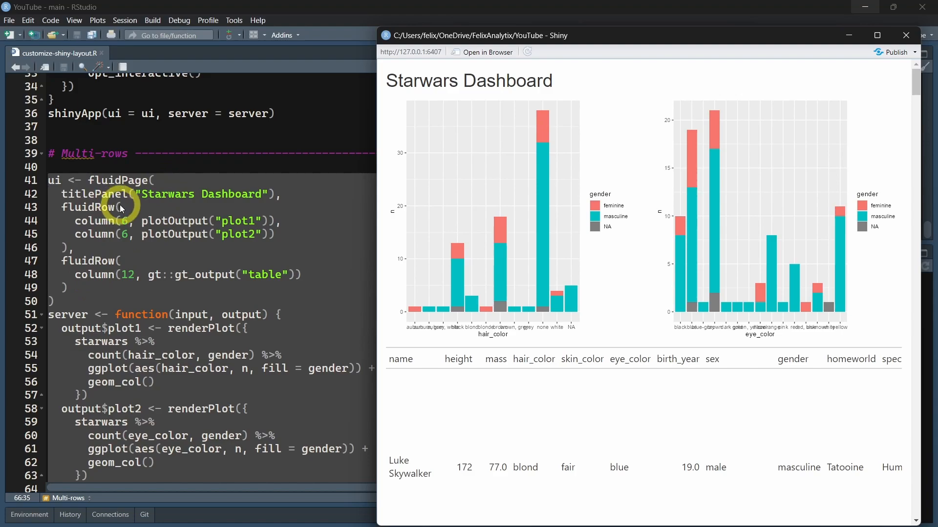
mouse_move(93, 220)
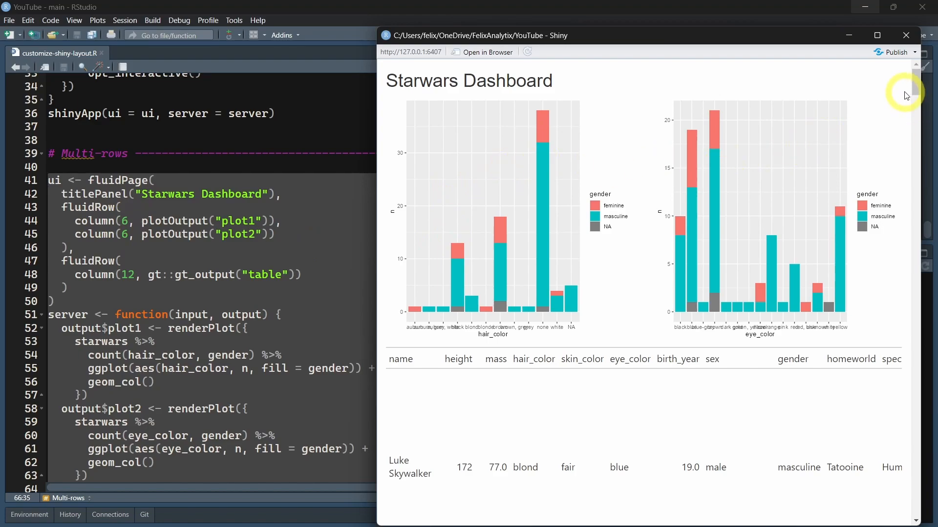
mouse_move(791, 192)
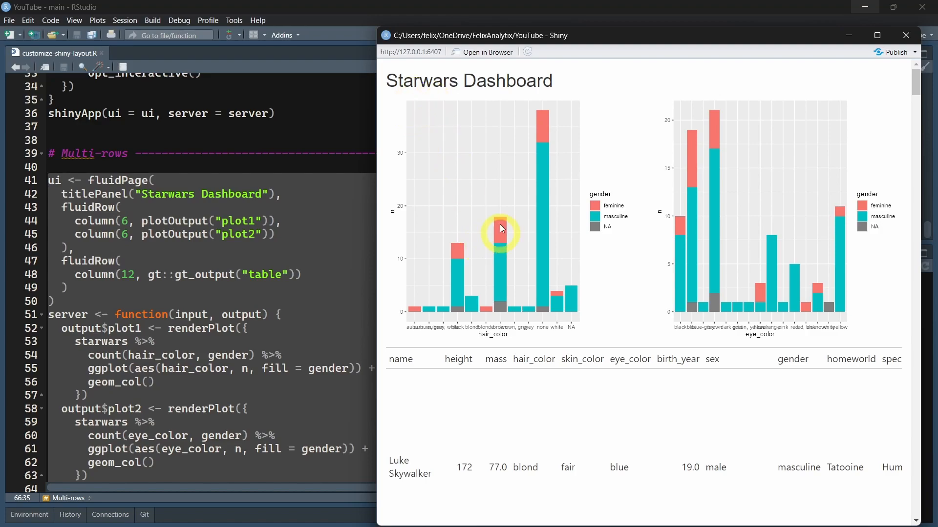
mouse_move(404, 186)
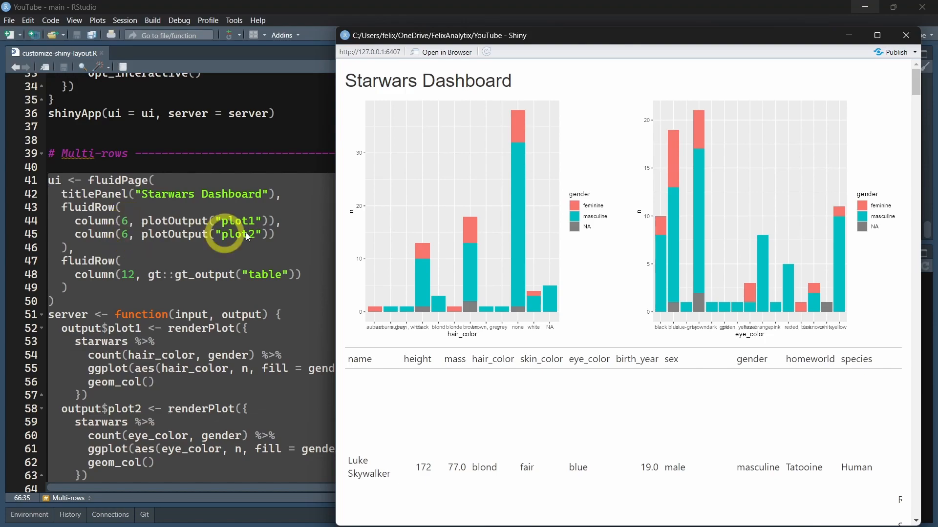
mouse_move(380, 208)
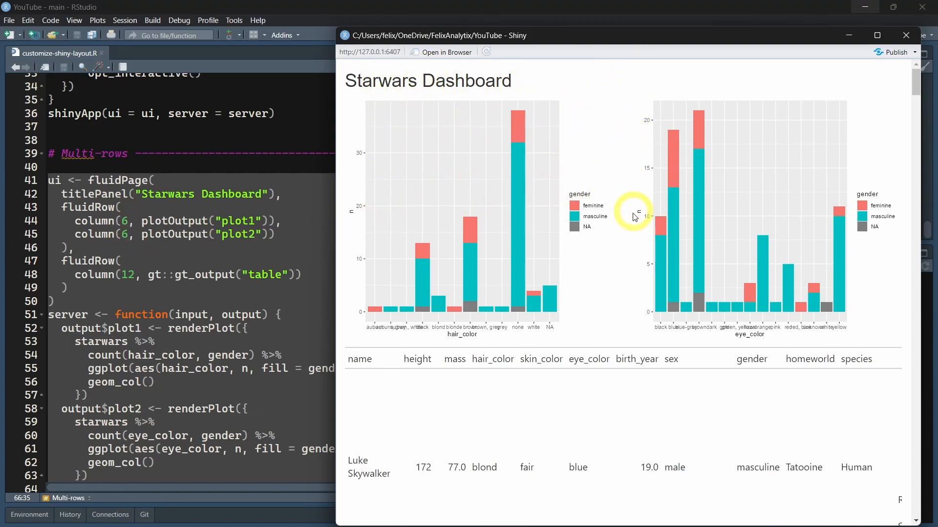
mouse_move(616, 113)
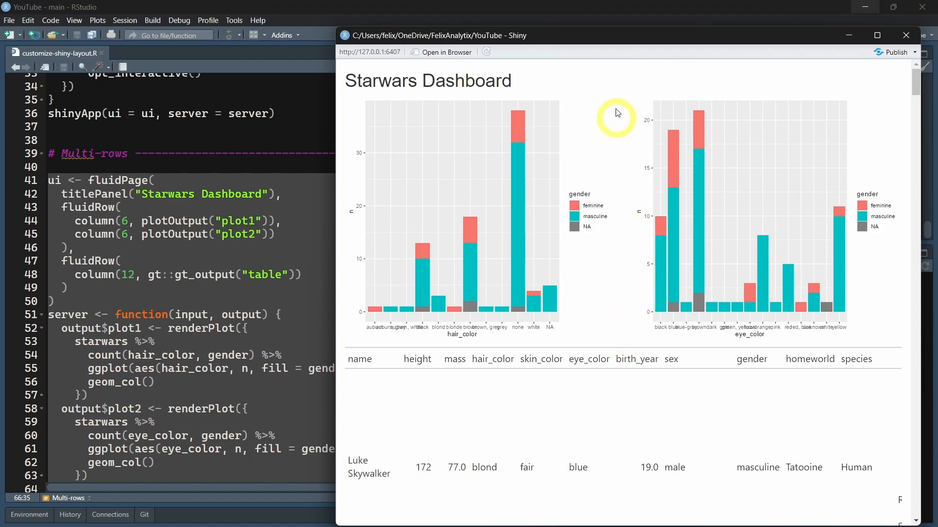
mouse_move(522, 136)
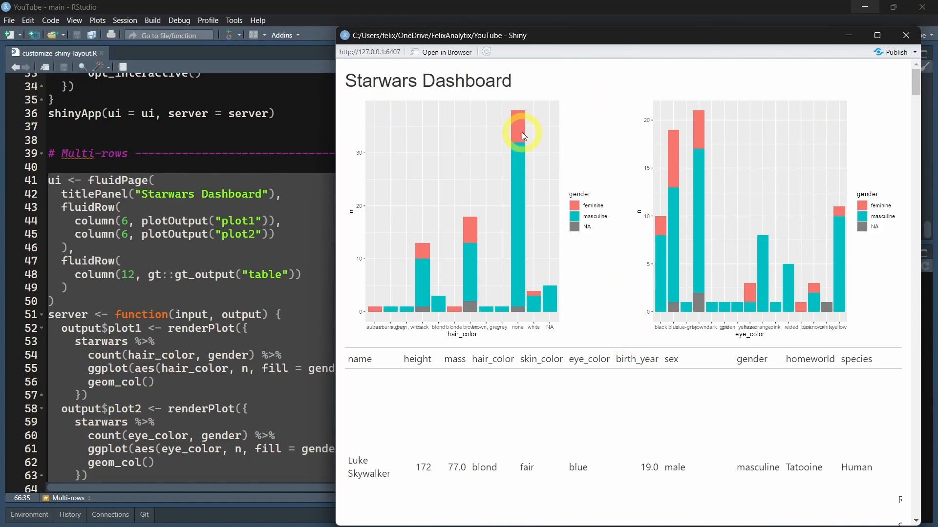
mouse_move(614, 232)
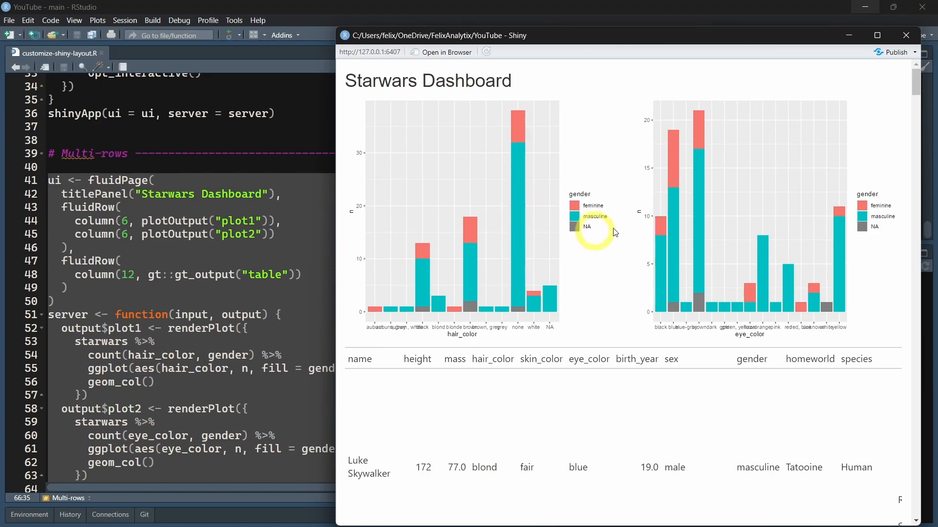
mouse_move(120, 292)
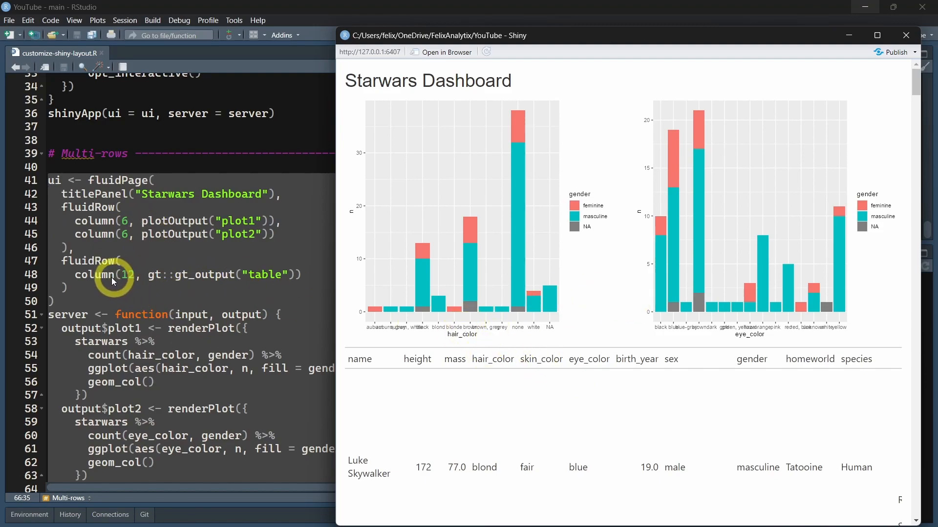
mouse_move(837, 398)
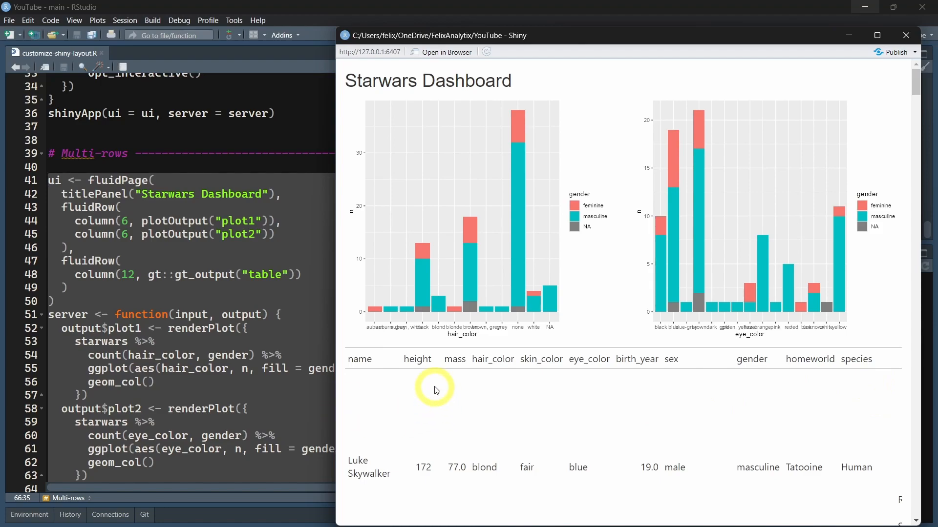
mouse_move(462, 408)
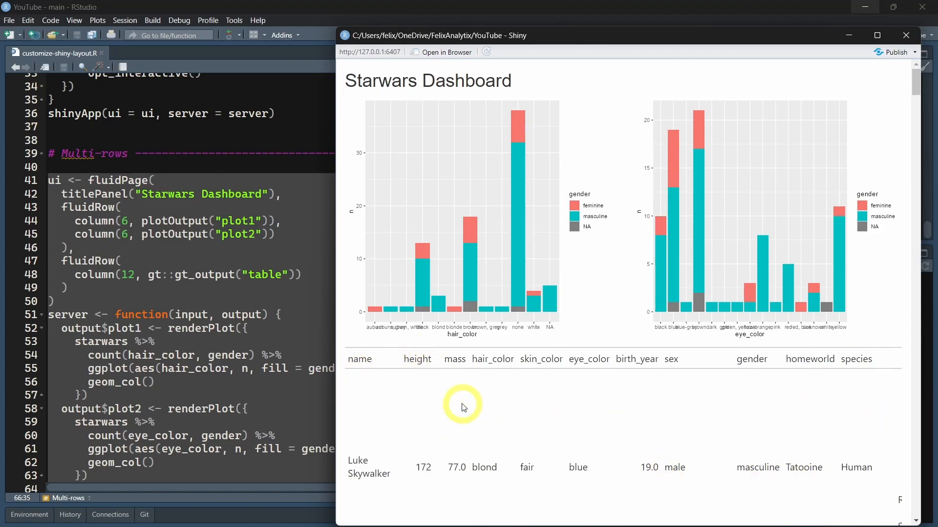
mouse_move(796, 141)
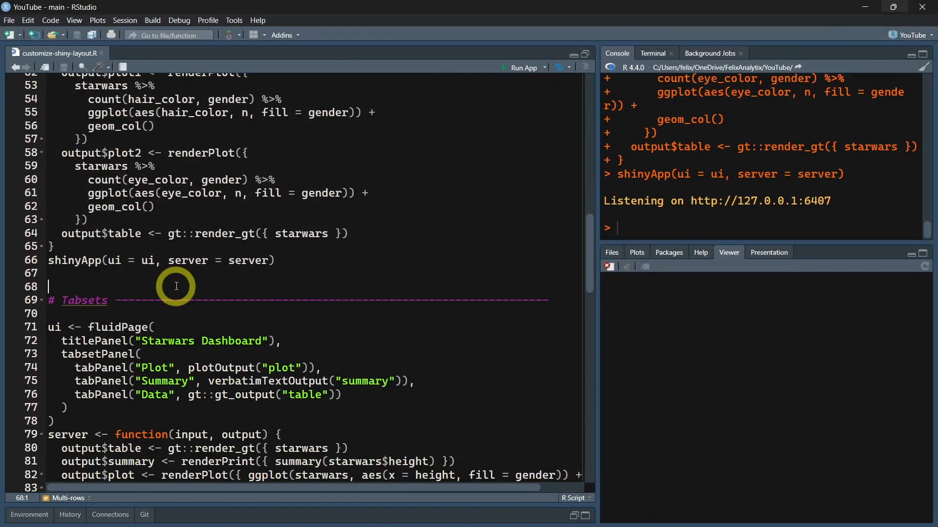
Launch the tabset dashboard and view its Summary, Data and height density Plot tabs.
scroll(down, 3)
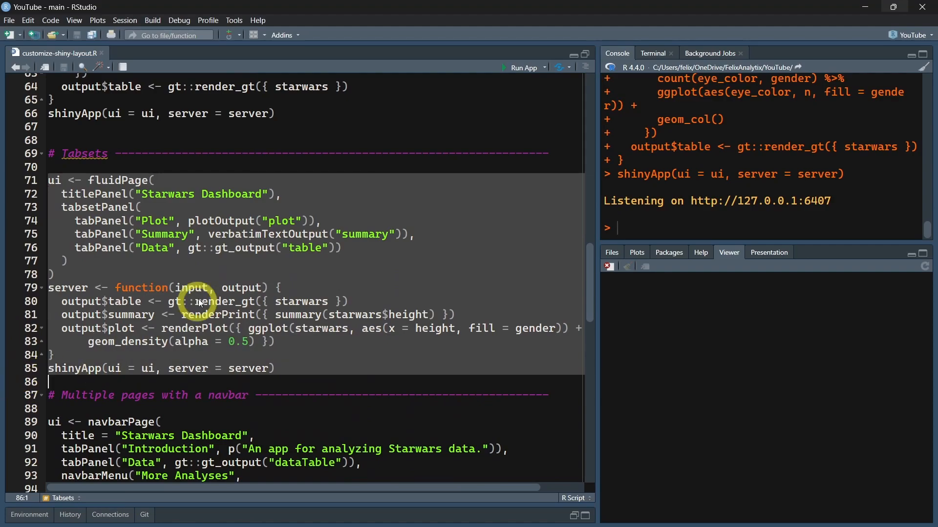
click(522, 67)
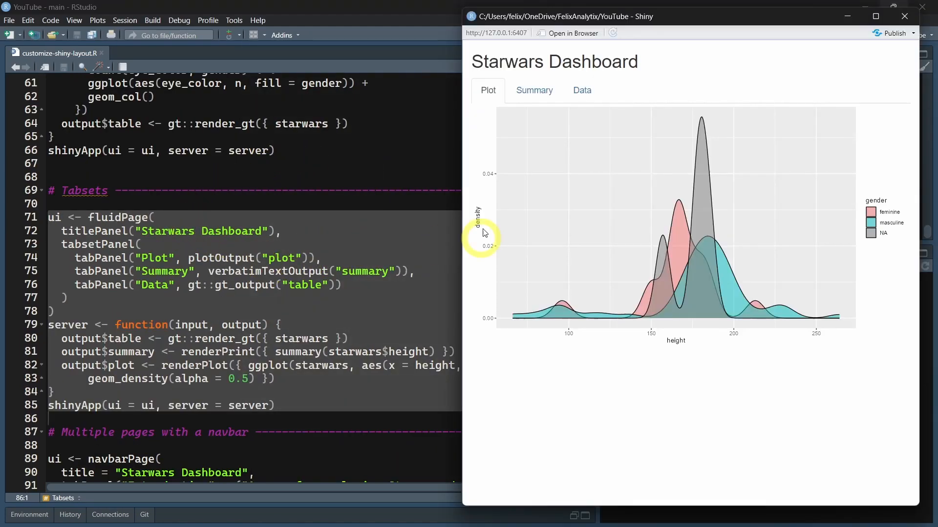
click(533, 91)
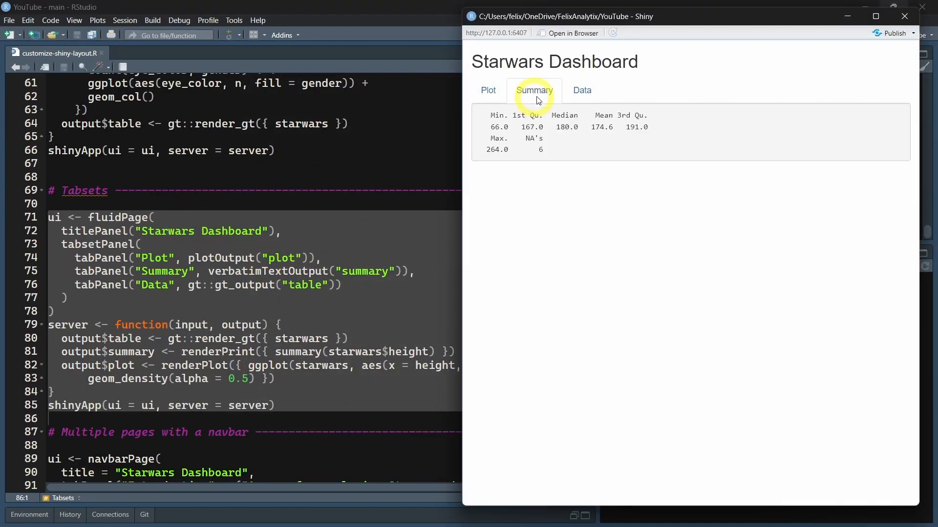
click(580, 90)
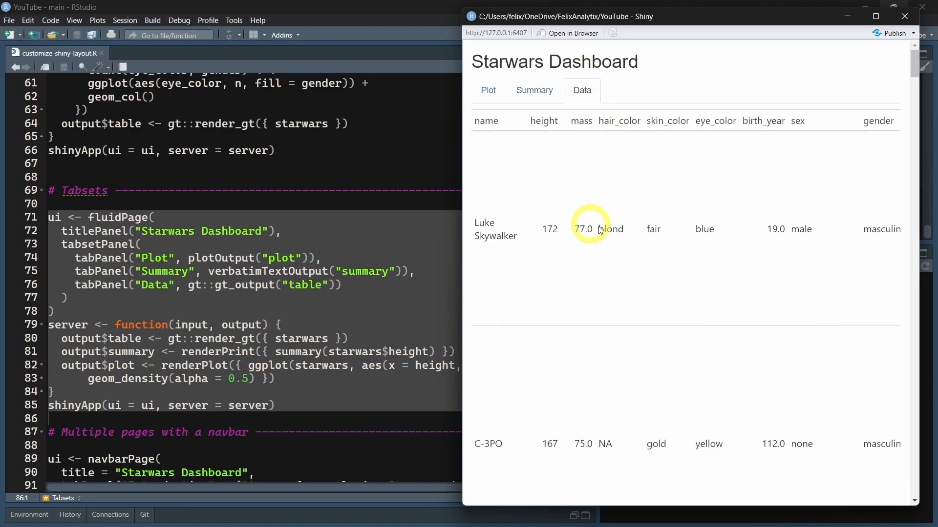
click(488, 91)
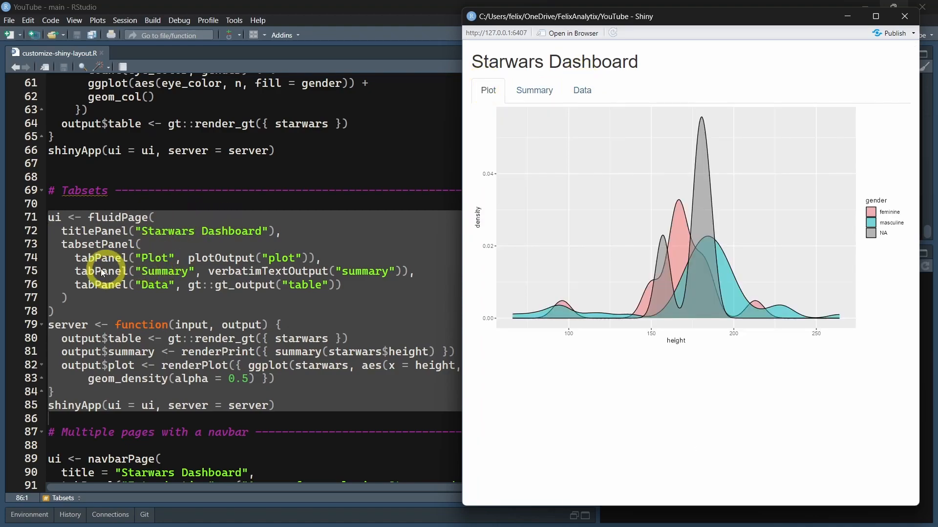
mouse_move(69, 244)
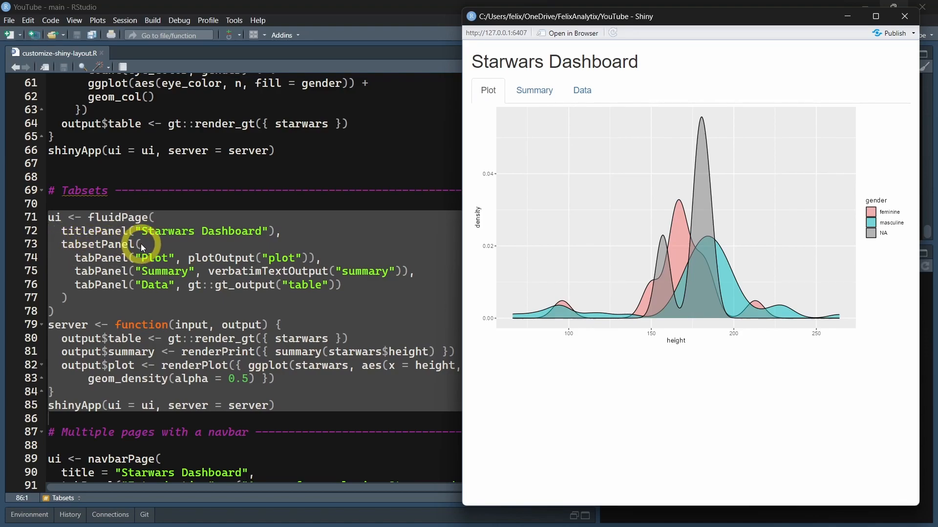
mouse_move(95, 266)
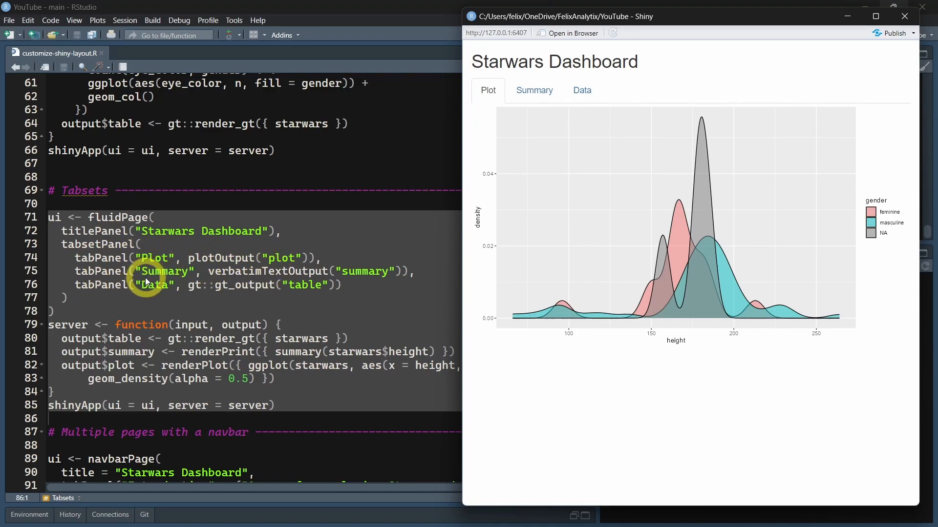
mouse_move(490, 191)
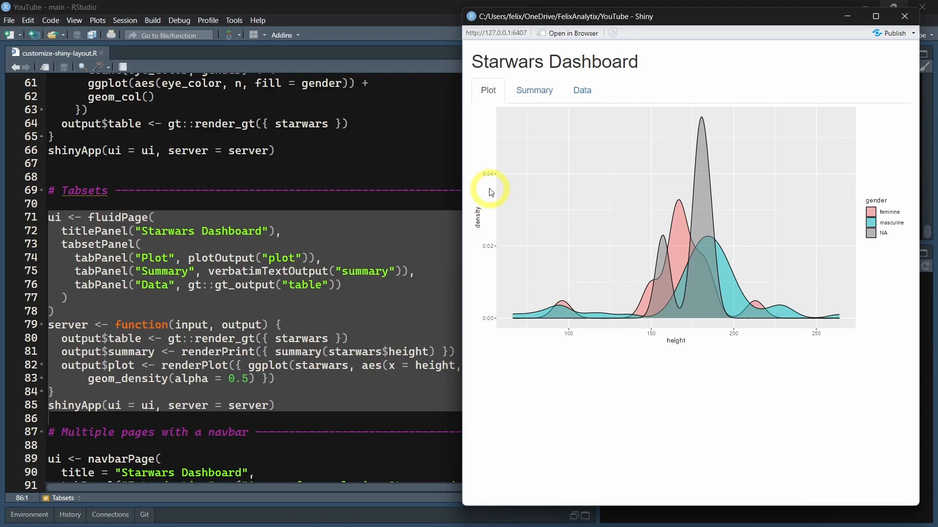
Switch again between the Starwars data table and the height density plot.
click(580, 90)
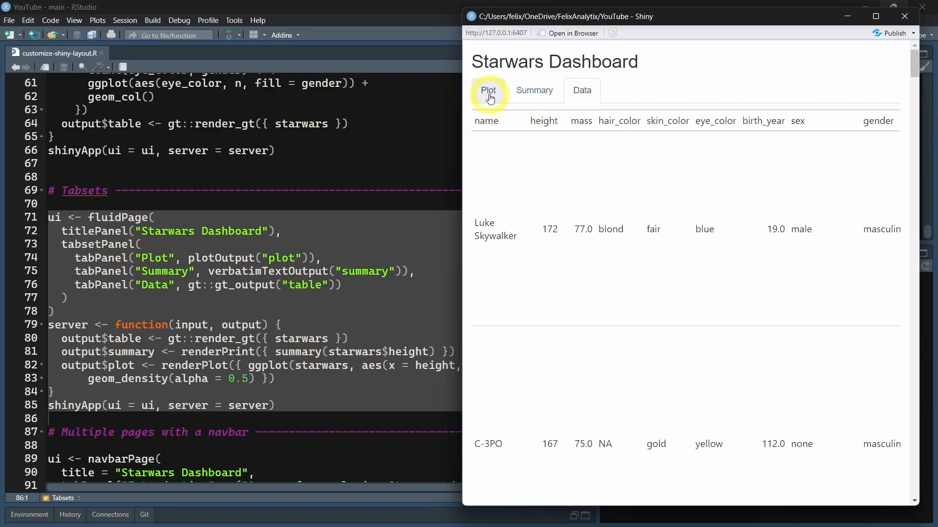
click(488, 90)
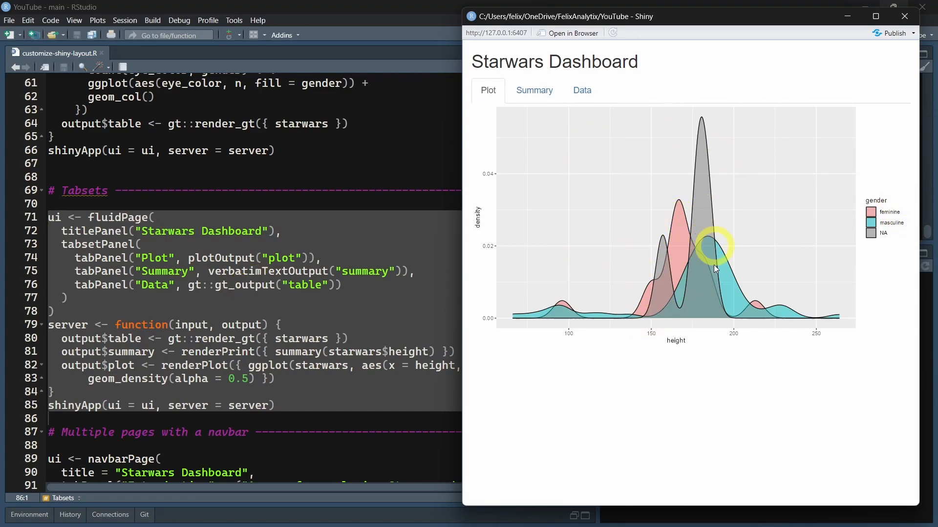
mouse_move(792, 219)
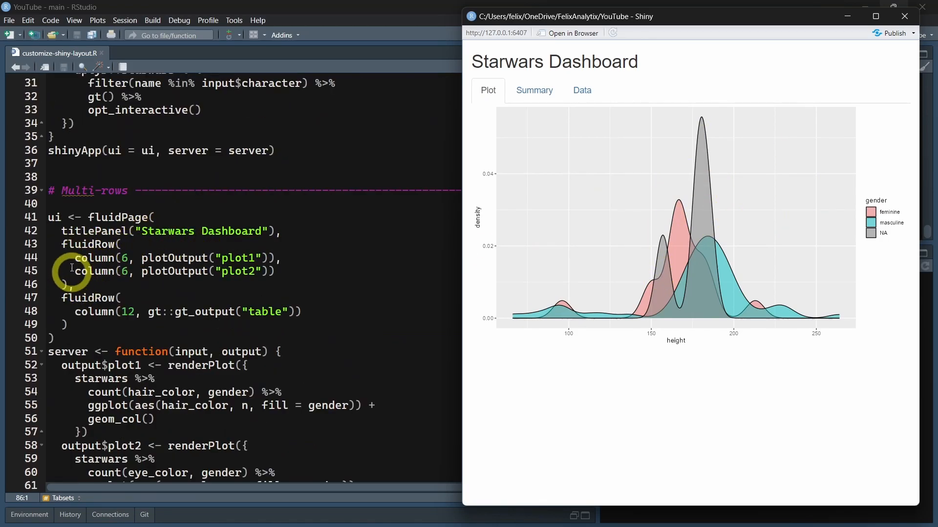
scroll(down, 3)
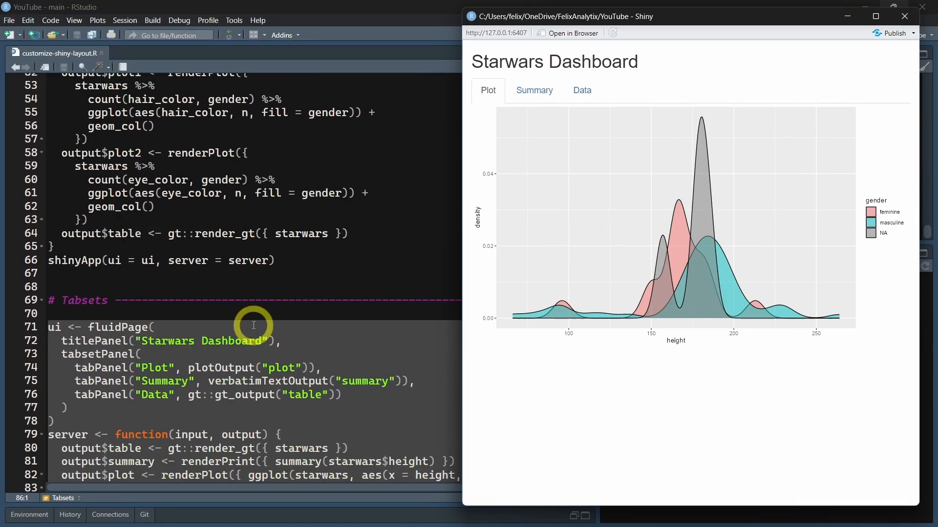
click(580, 91)
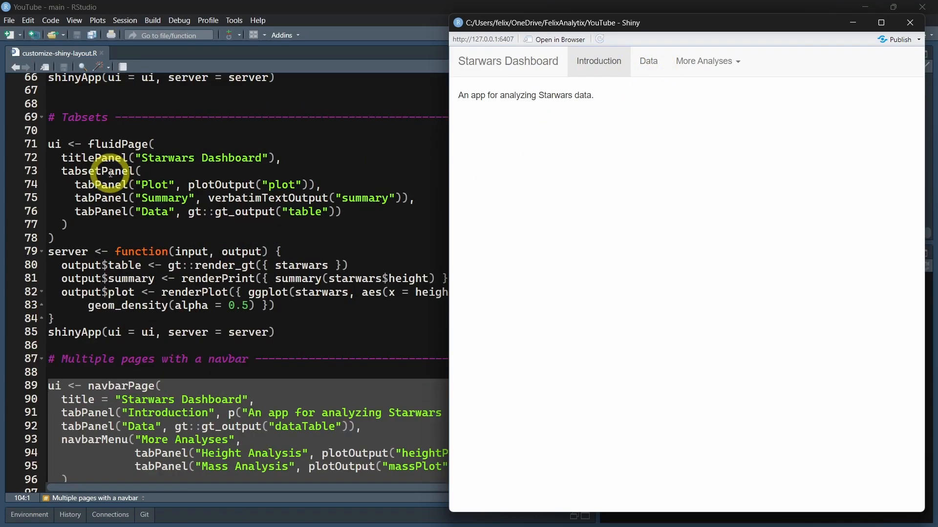
Scroll the editor down through the navbarPage dashboard code.
scroll(down, 3)
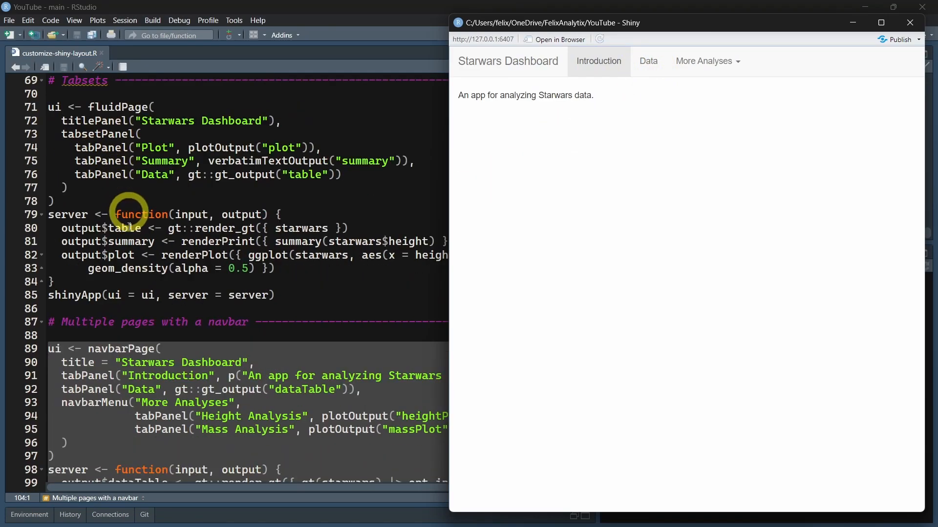
mouse_move(101, 107)
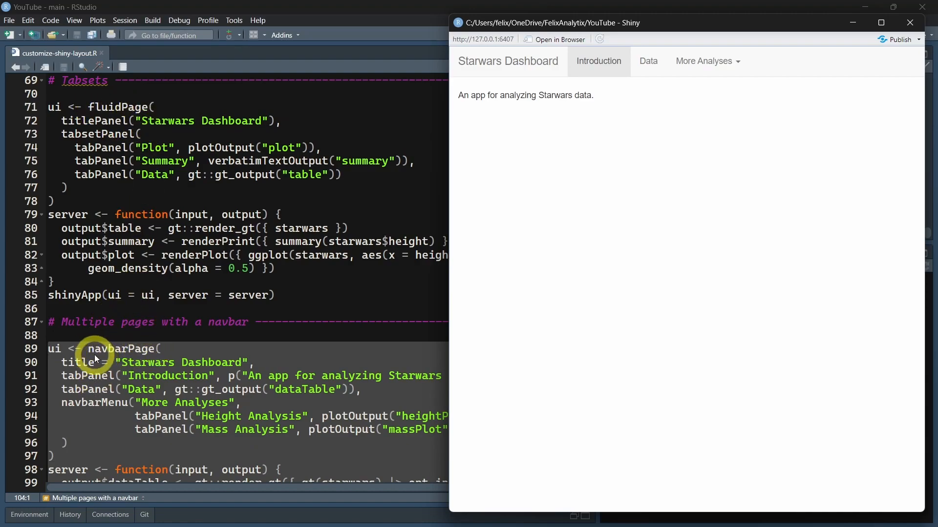
mouse_move(168, 349)
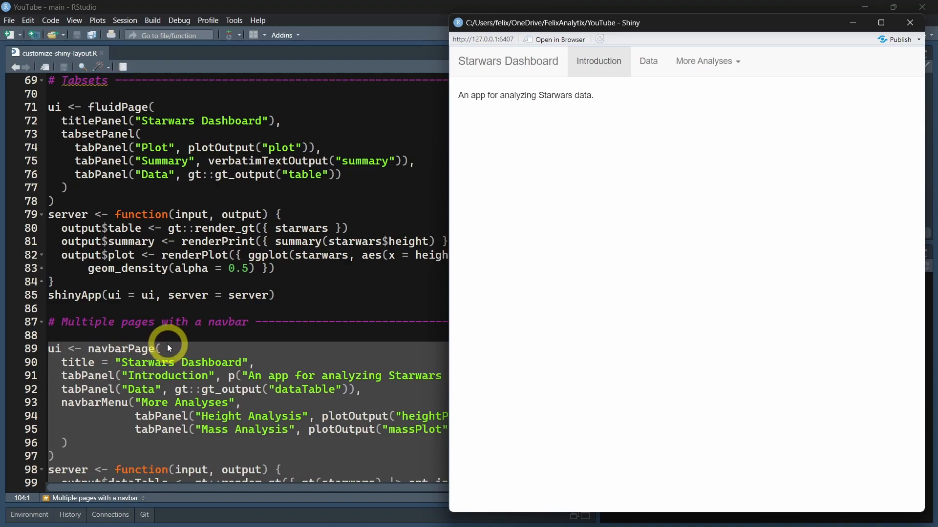
scroll(down, 3)
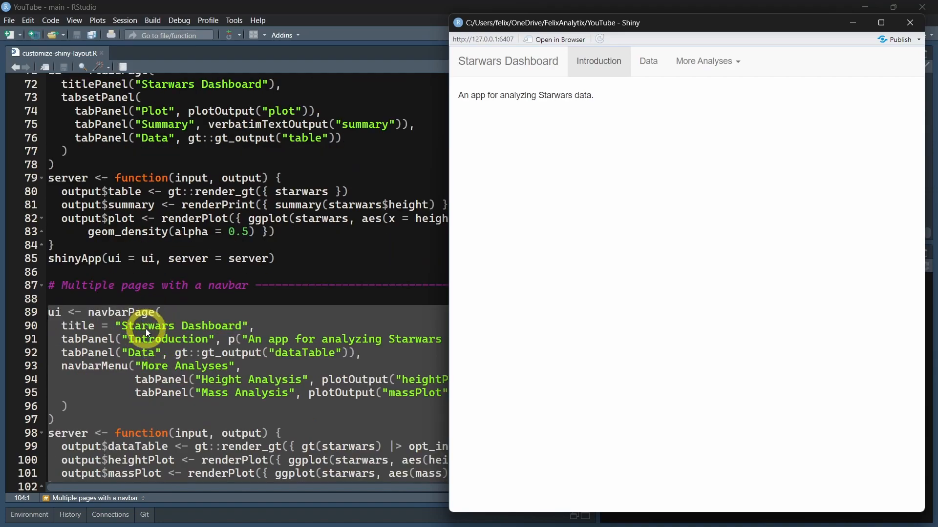
mouse_move(78, 325)
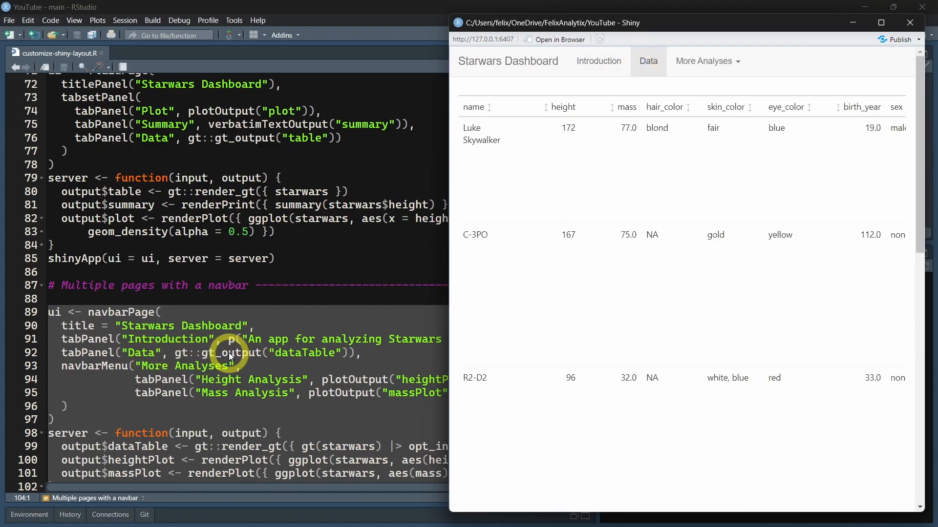
mouse_move(612, 285)
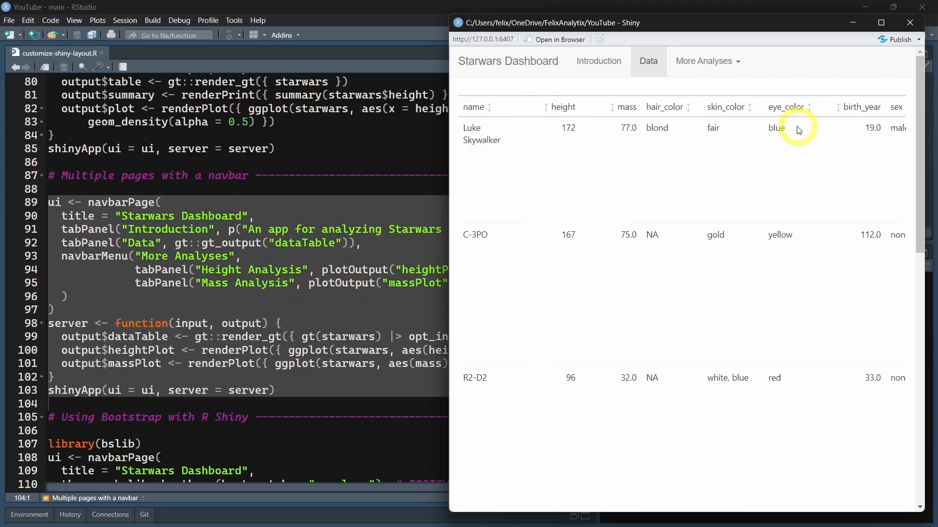
mouse_move(312, 326)
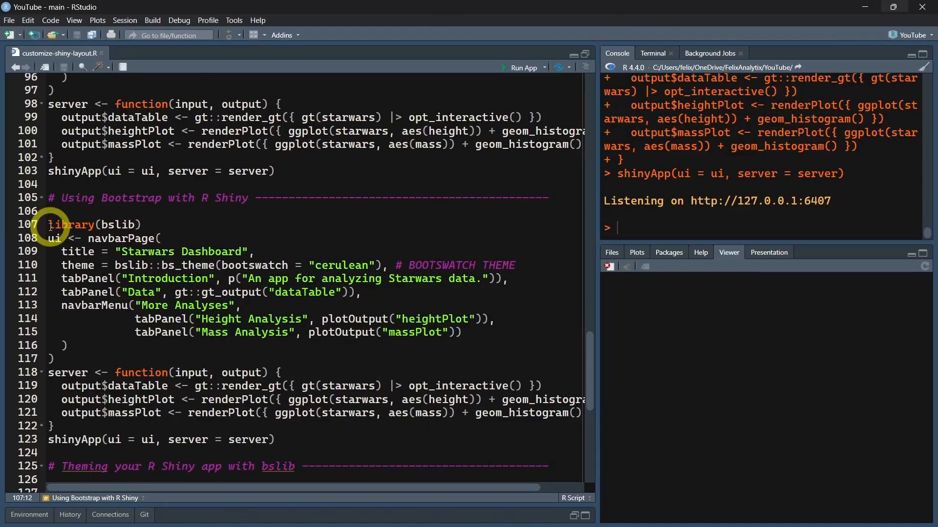
Run the cerulean-themed navbar app and view its Data page and More Analyses menu.
drag(50, 224, 274, 440)
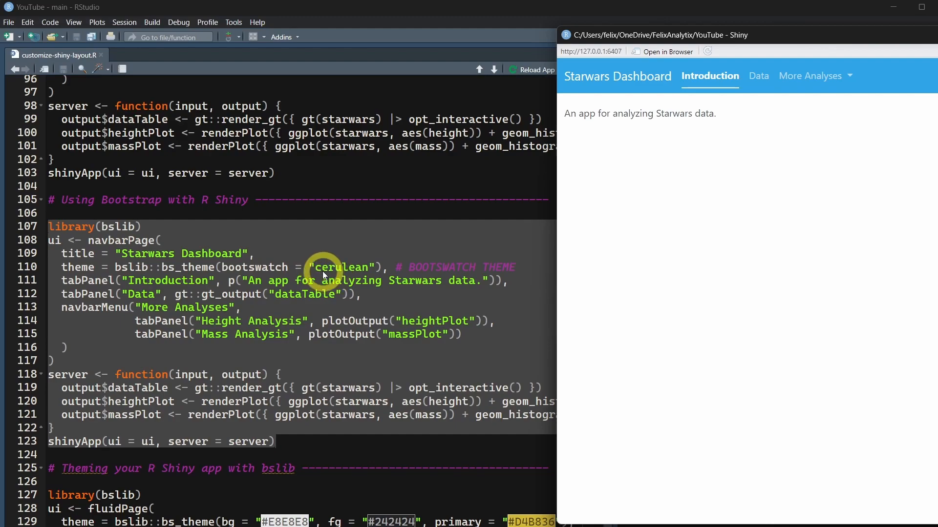
mouse_move(805, 37)
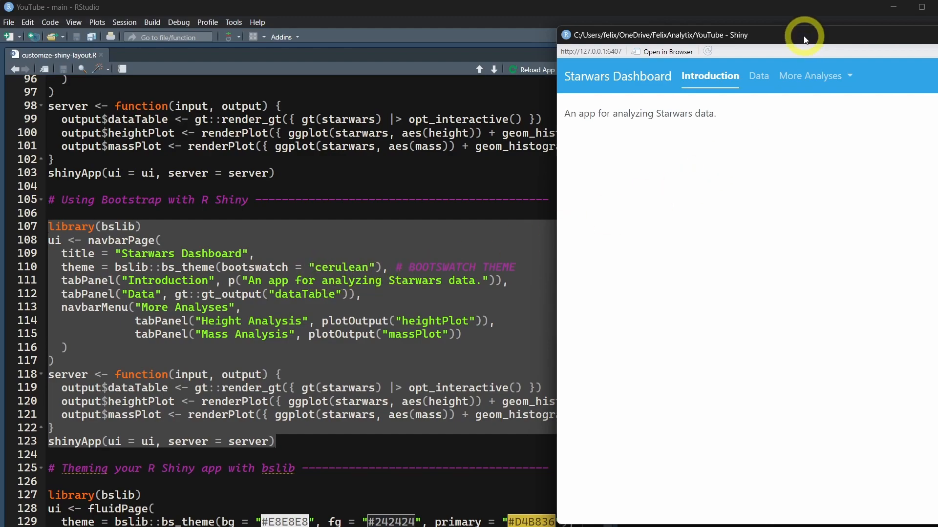
mouse_move(322, 250)
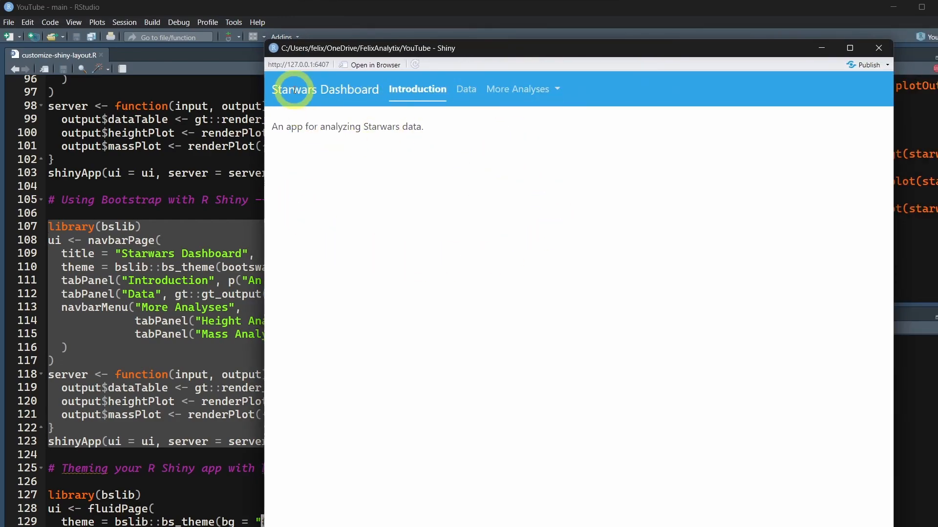
mouse_move(466, 88)
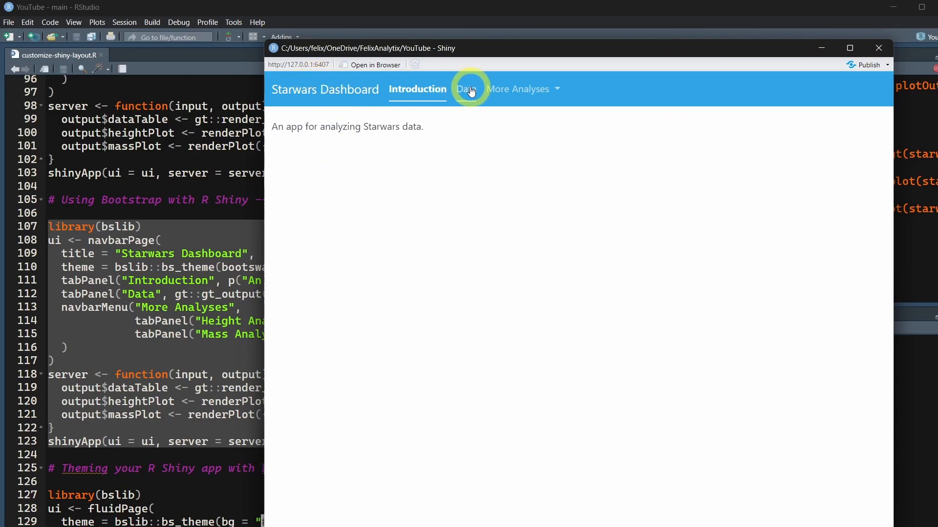
click(462, 88)
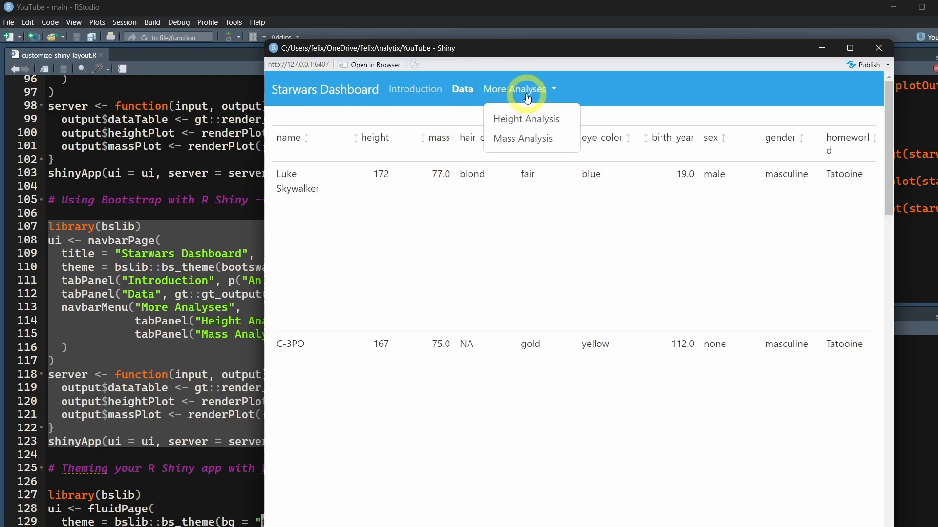
click(416, 89)
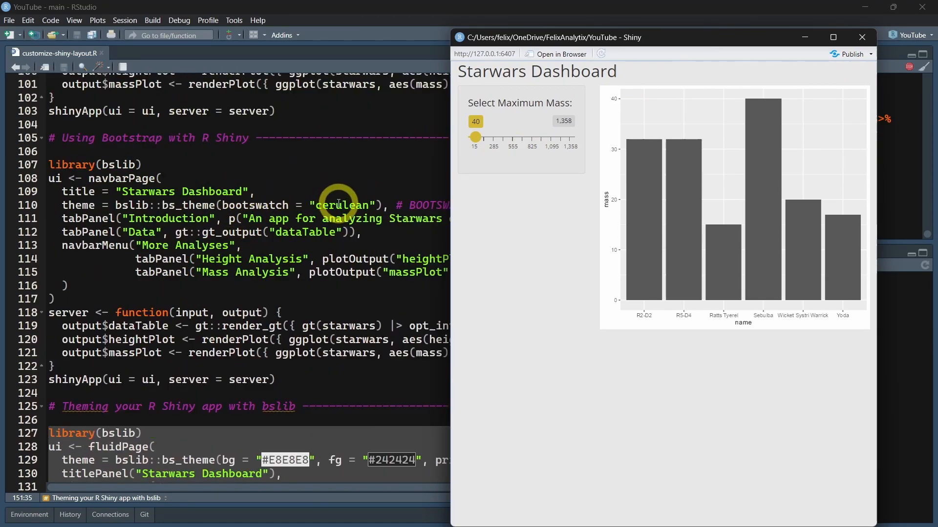
Scroll down to the bslib fluidPage code with custom bg, fg and primary colours.
scroll(down, 3)
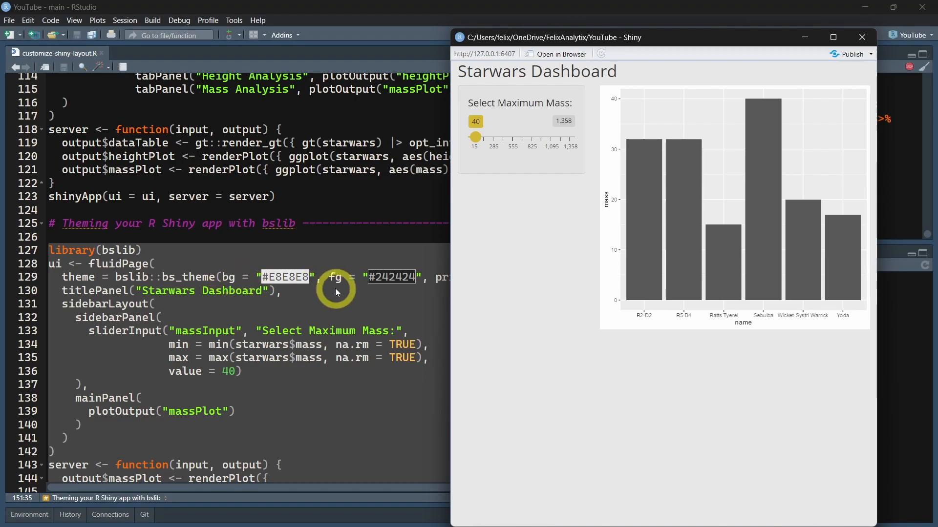
mouse_move(447, 319)
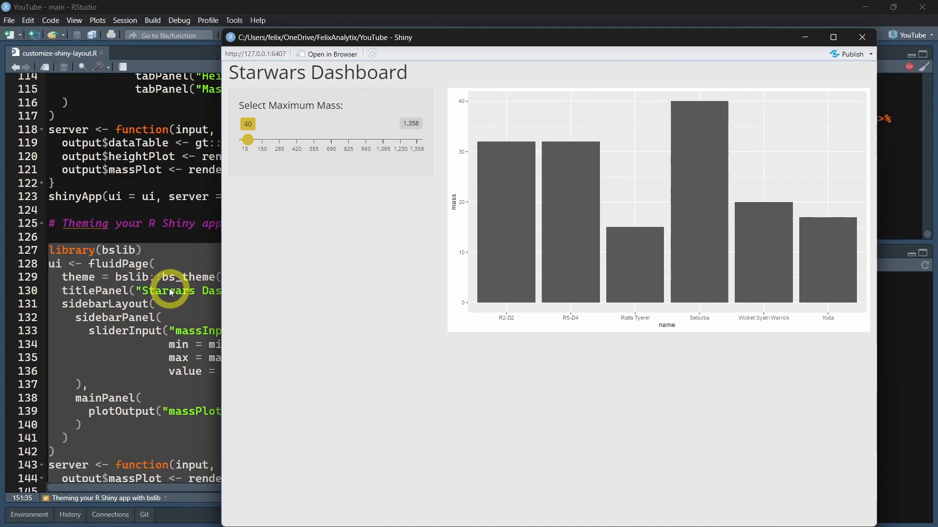
mouse_move(317, 230)
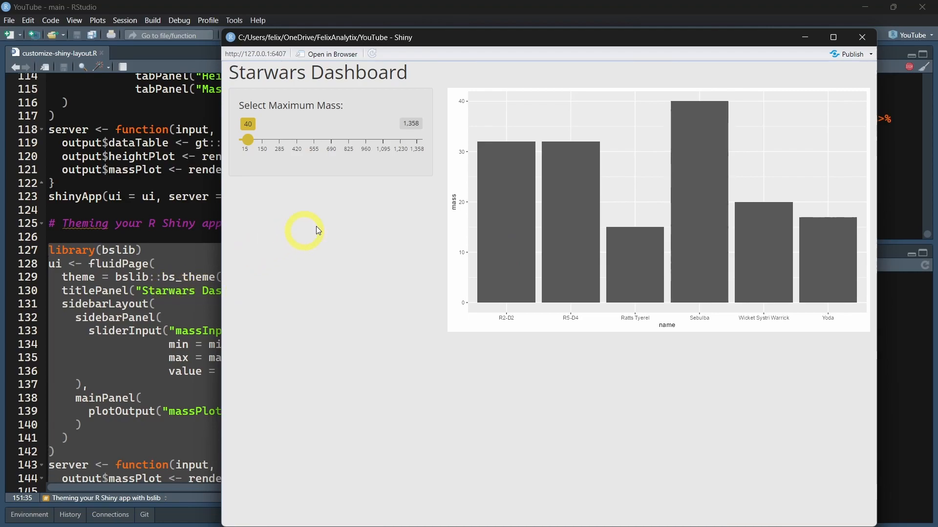
mouse_move(482, 401)
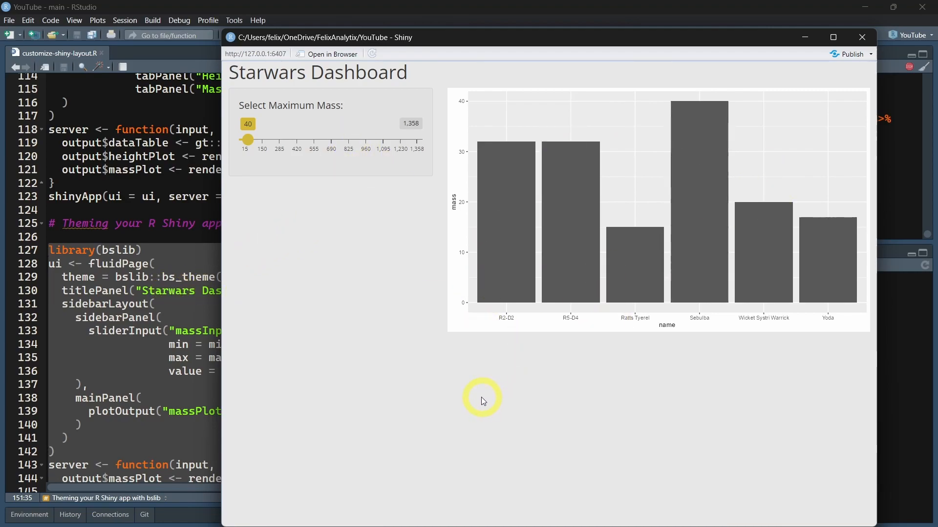